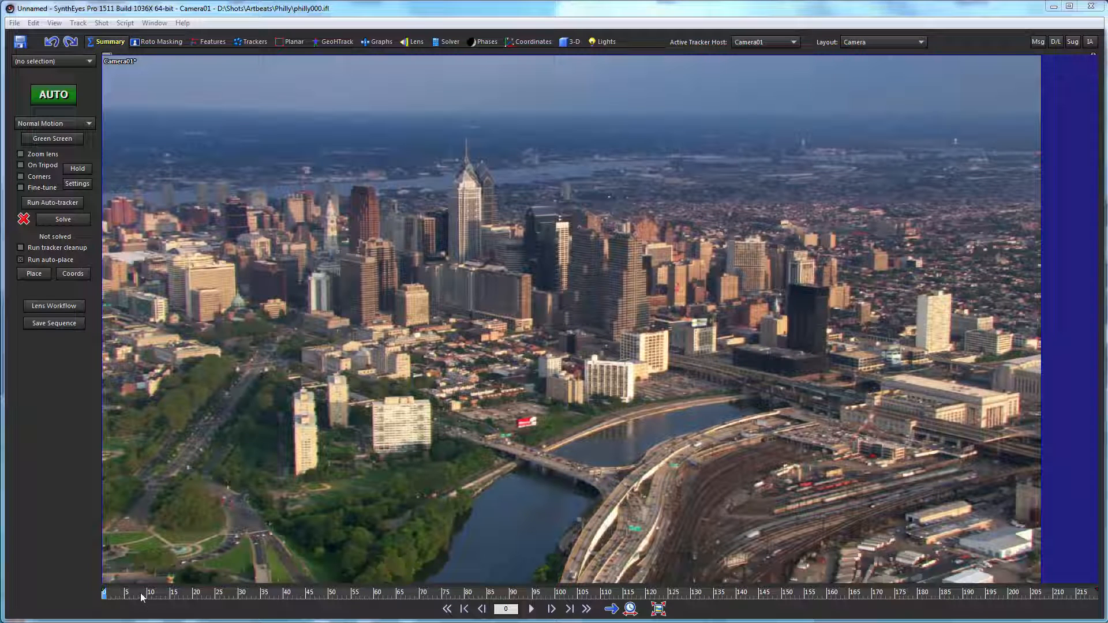
Preview the footage, return to the shot start and run the Auto-tracker over the whole shot.
left_click(569, 608)
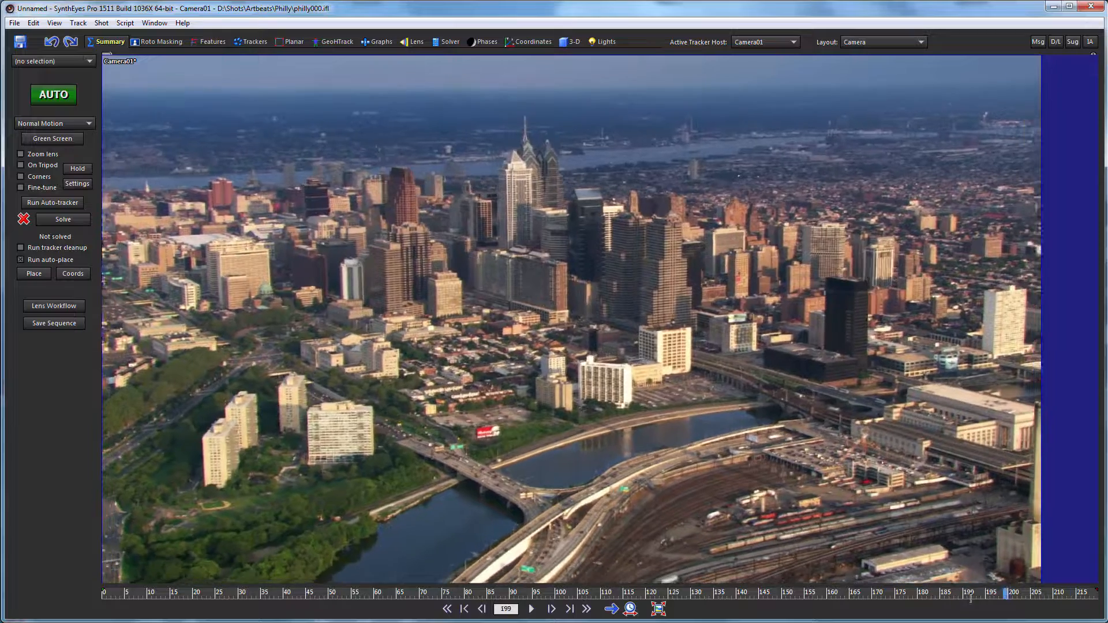
left_click(464, 609)
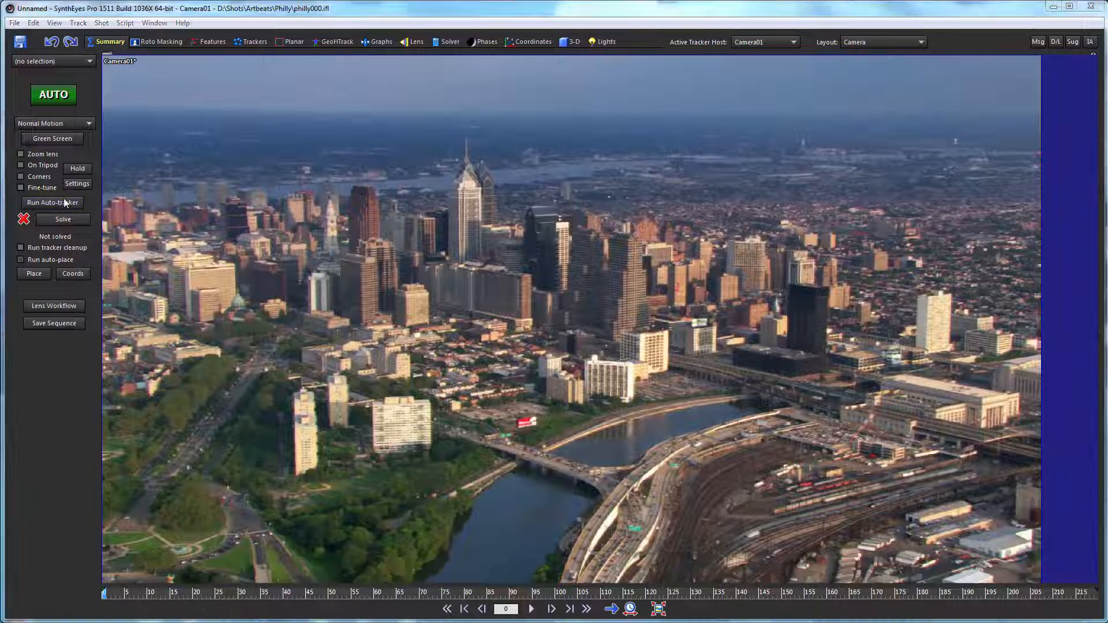
left_click(52, 204)
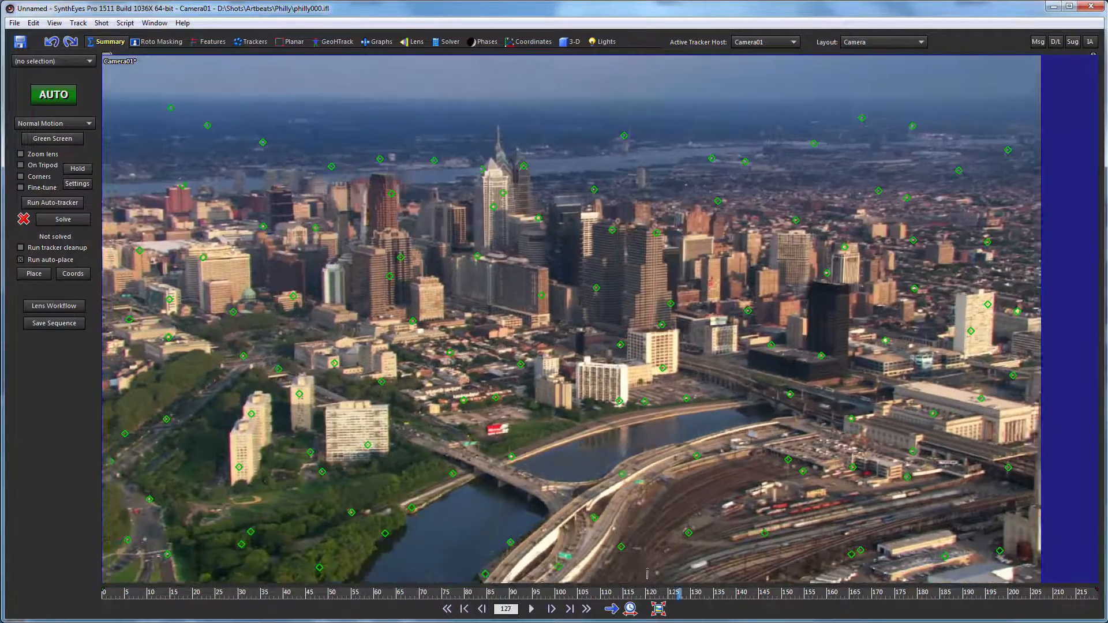
Scrub to several frames to review the trackers on buildings, river and rail yards.
left_click(482, 608)
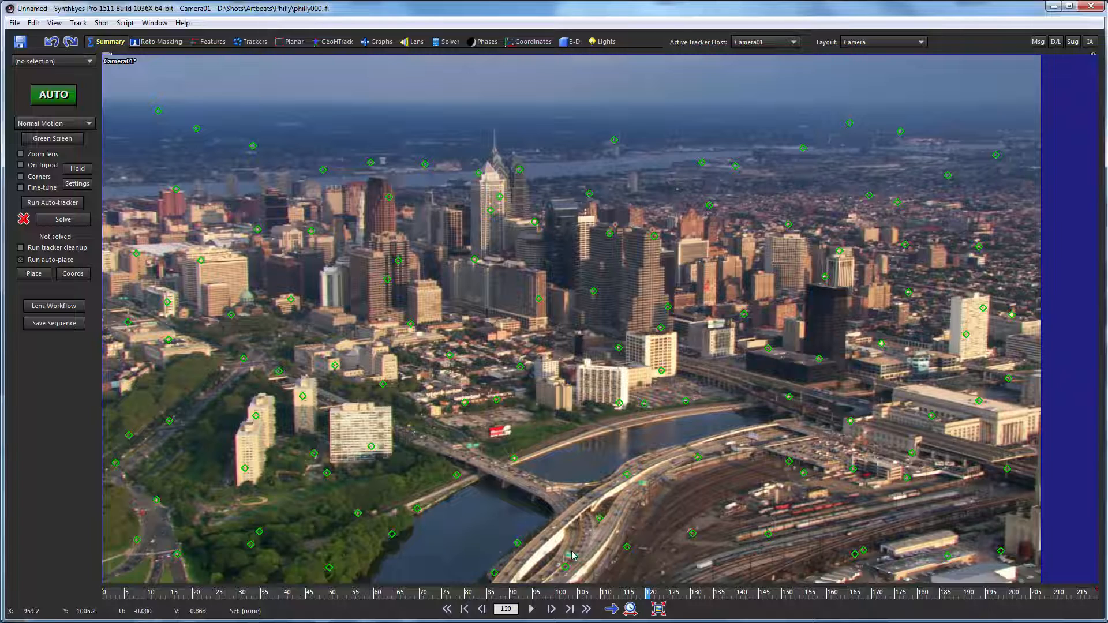
left_click(565, 566)
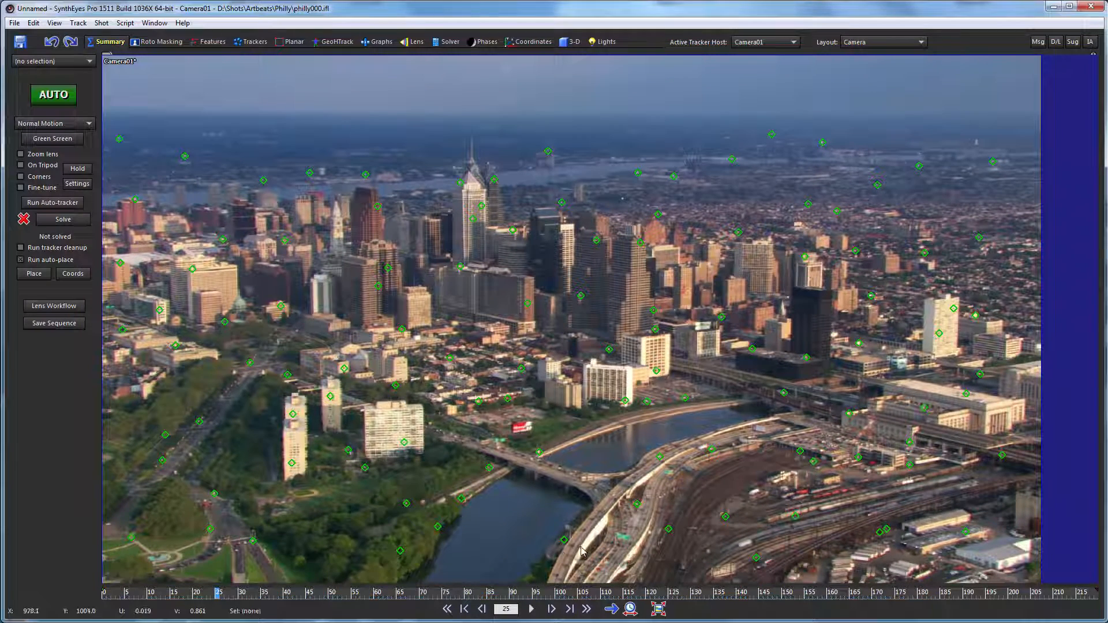
left_click(659, 459)
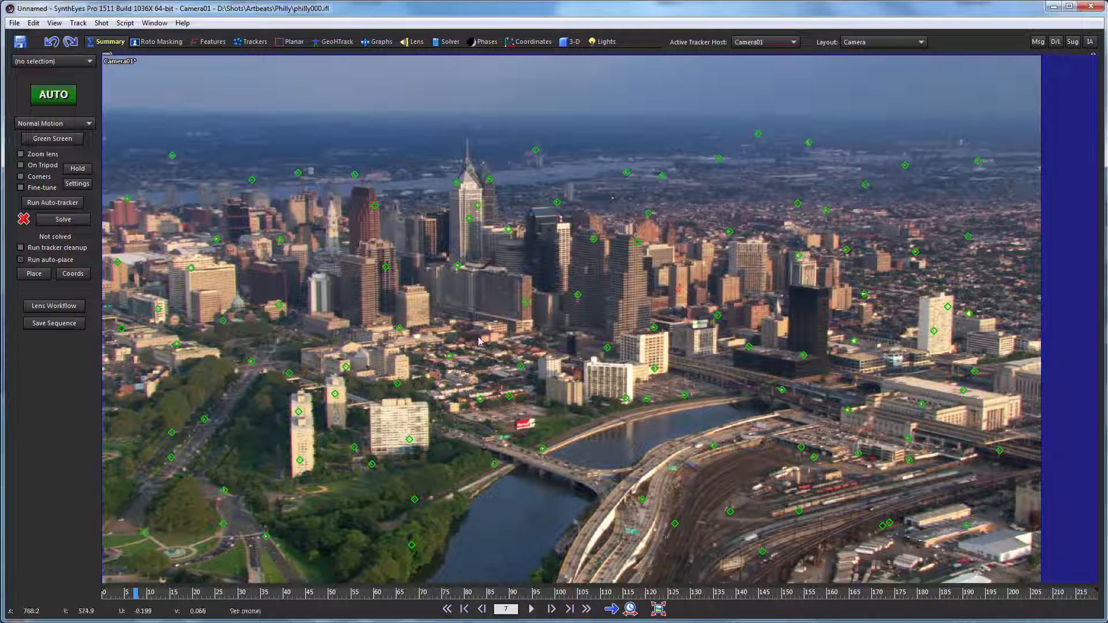
Solve the camera from the trackers, reaching about 0.358-pixel error, and accept the report.
left_click(448, 41)
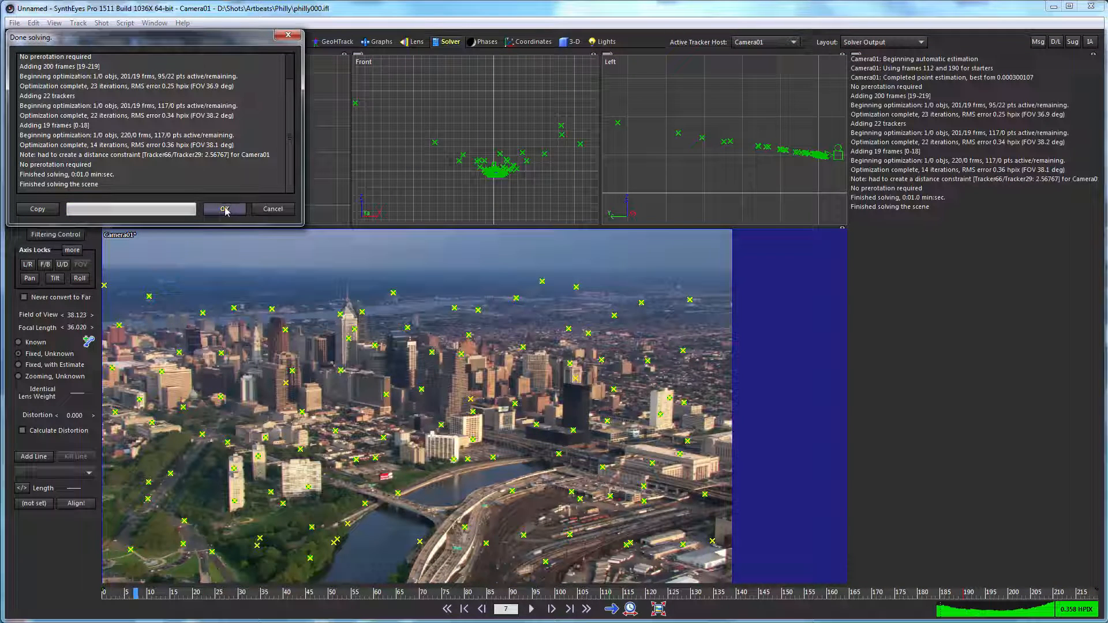
left_click(225, 209)
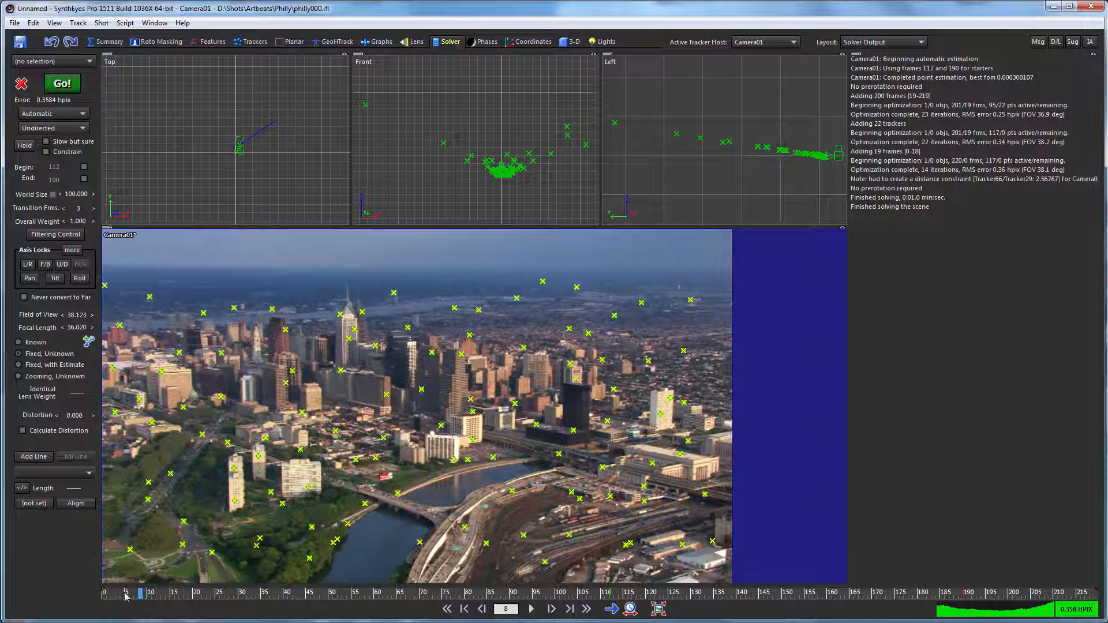
mouse_move(76, 313)
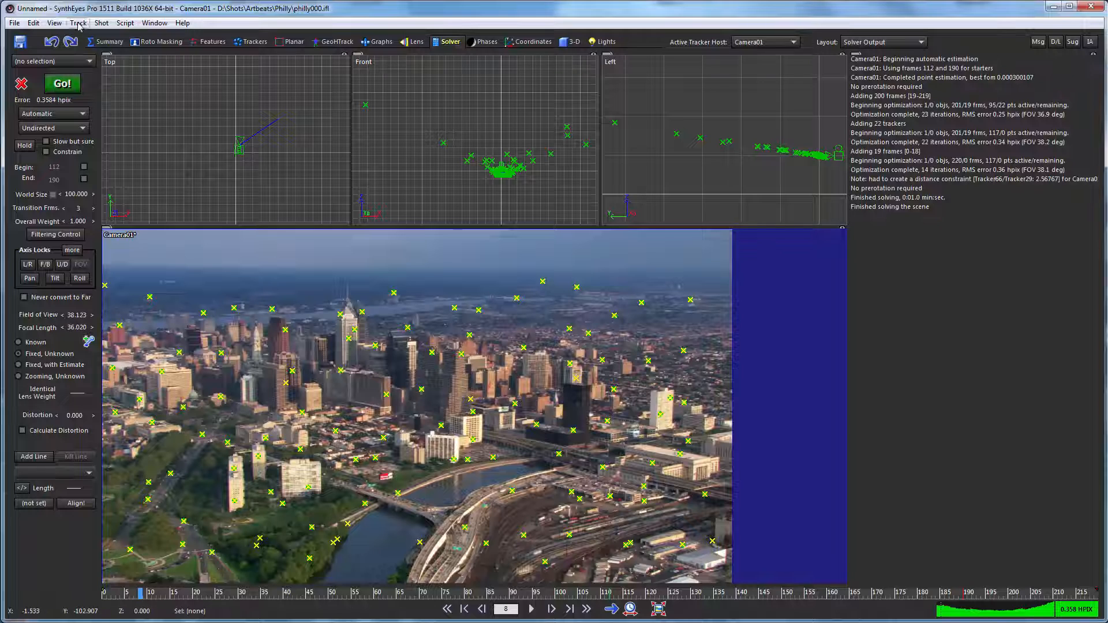
Use Clean Up Trackers to select the two high-error trackers and fix them away.
left_click(78, 23)
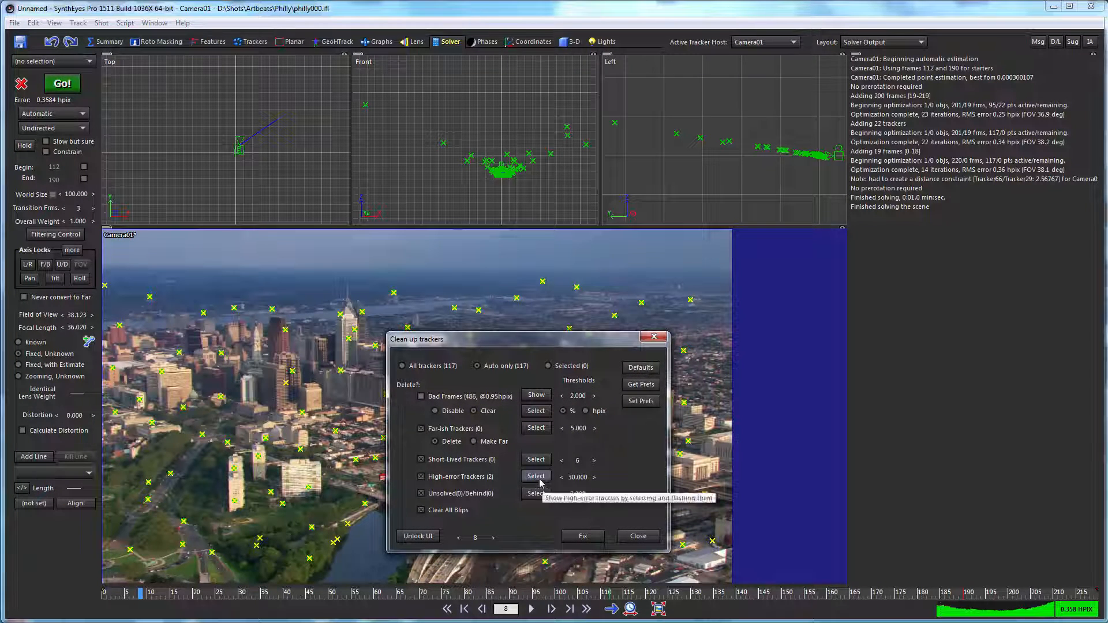
left_click(536, 476)
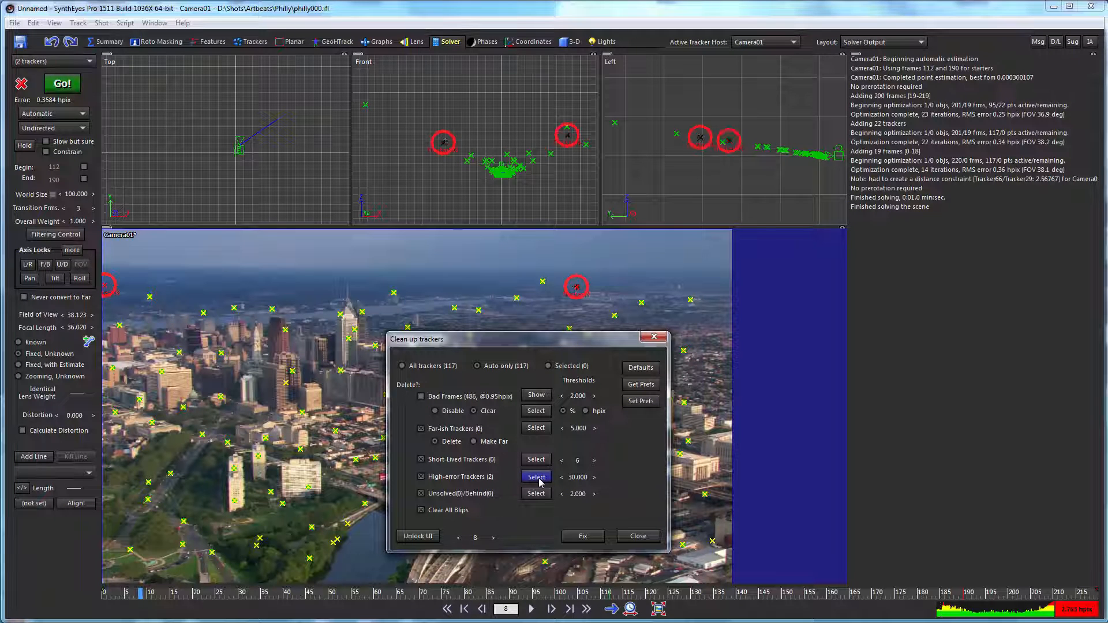
left_click(581, 535)
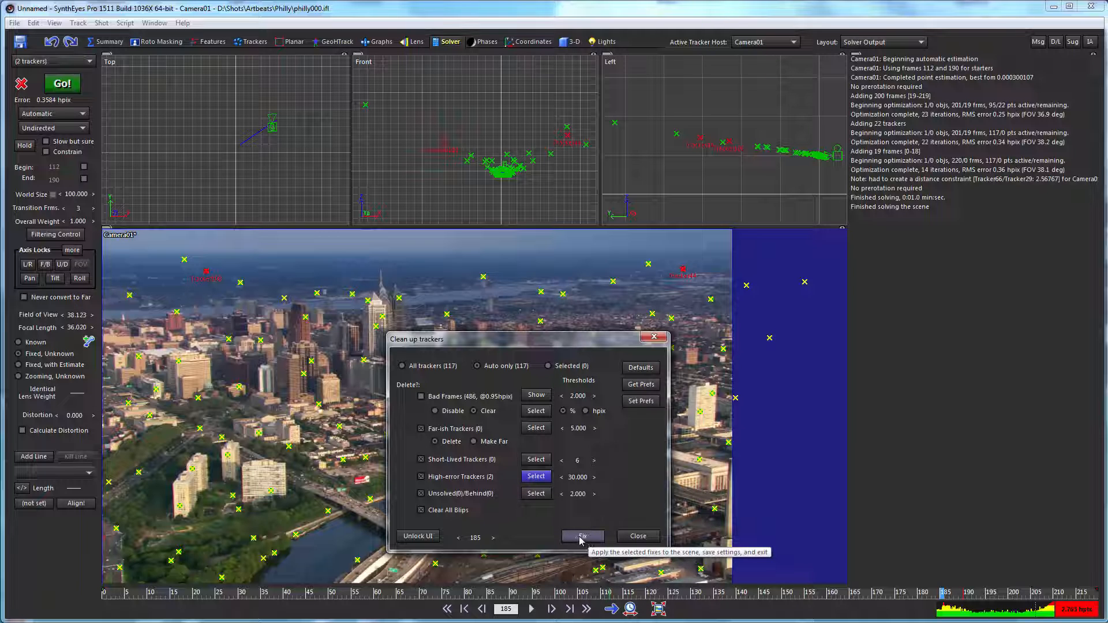
left_click(582, 537)
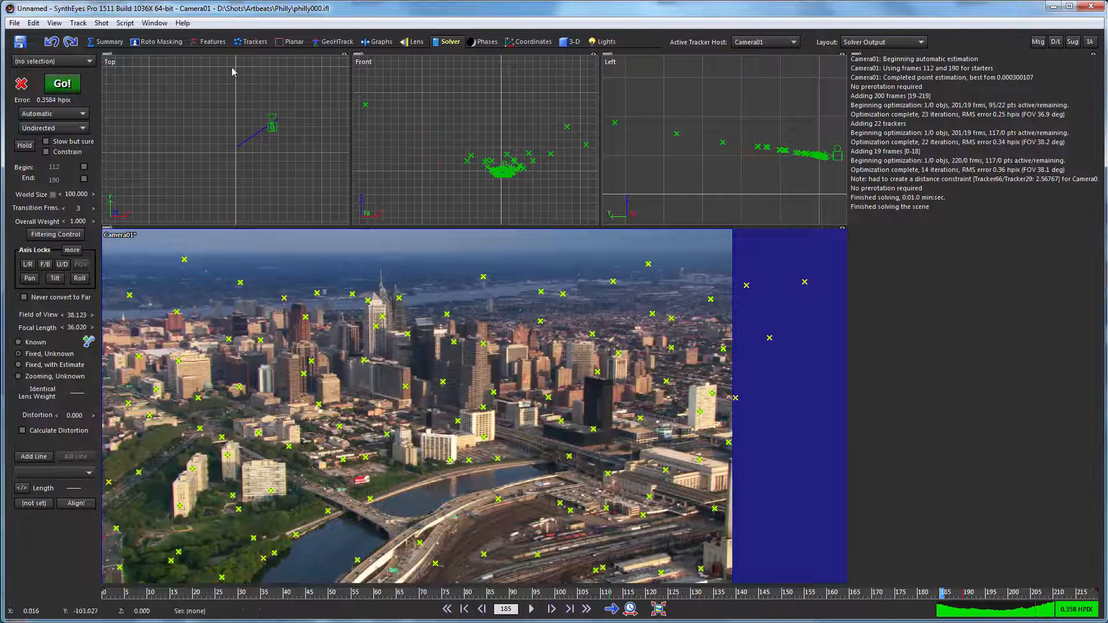
Re-solve the camera to about 0.327-pixel error, keeping the solver mode on Automatic.
left_click(61, 83)
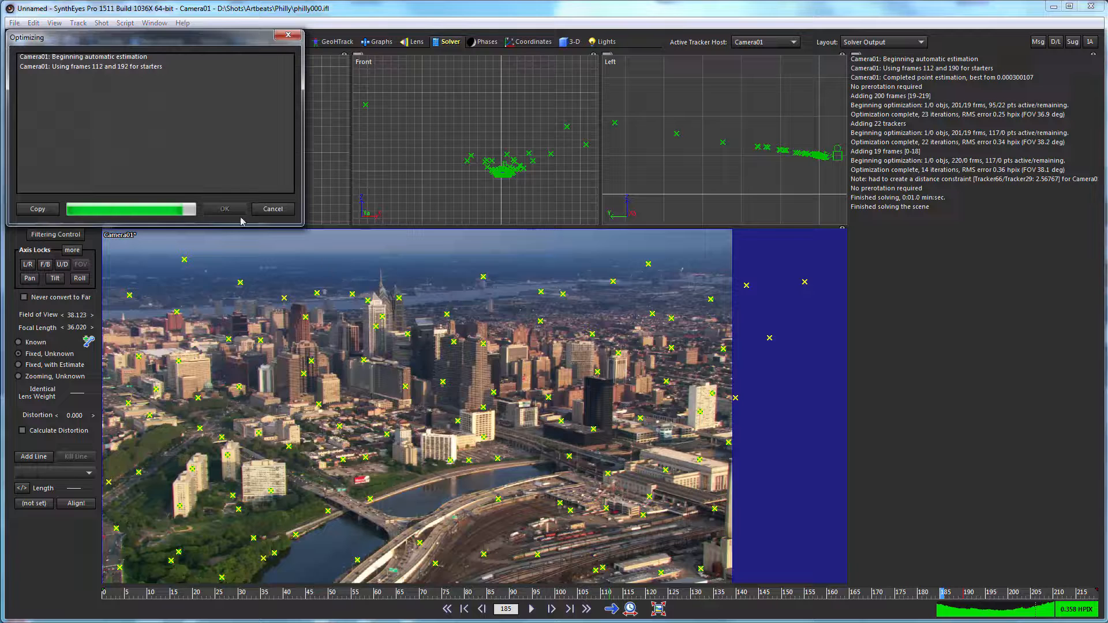
left_click(224, 209)
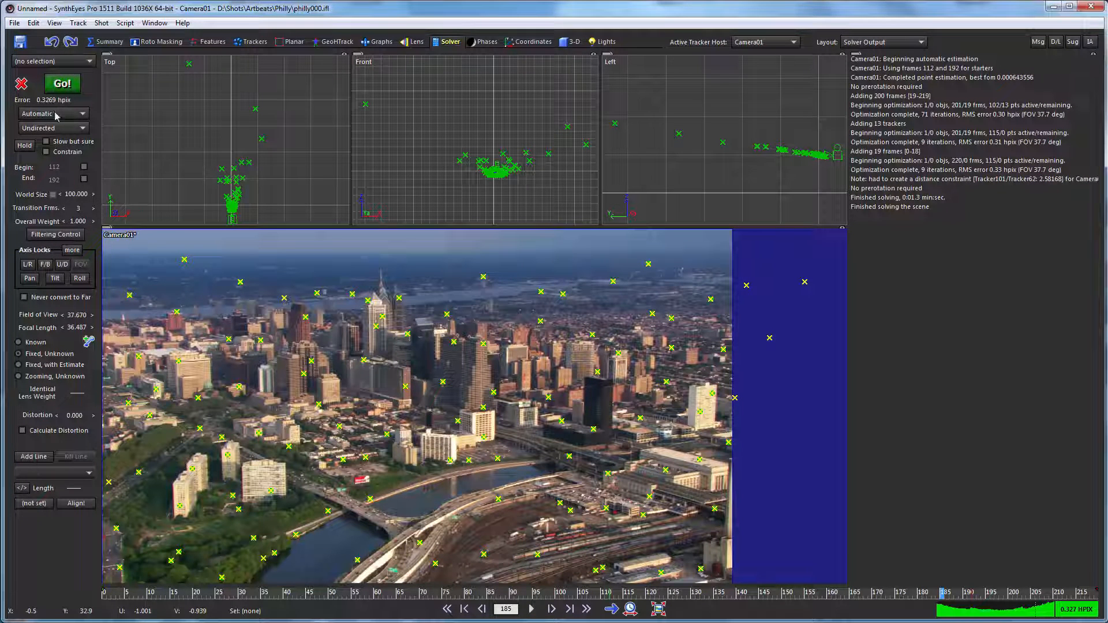
left_click(51, 114)
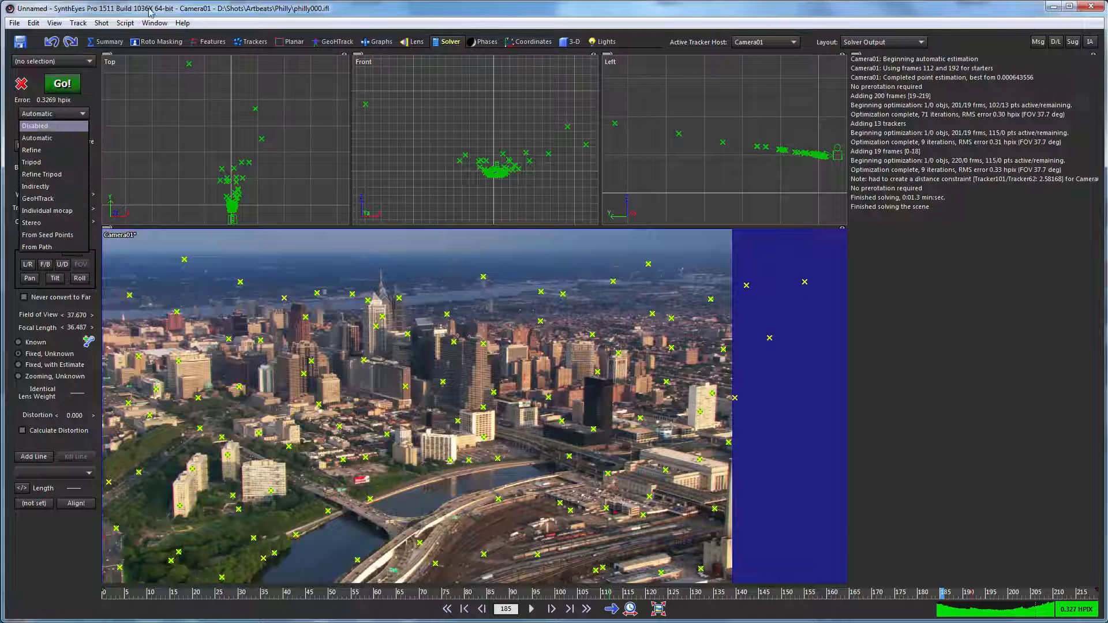
left_click(53, 128)
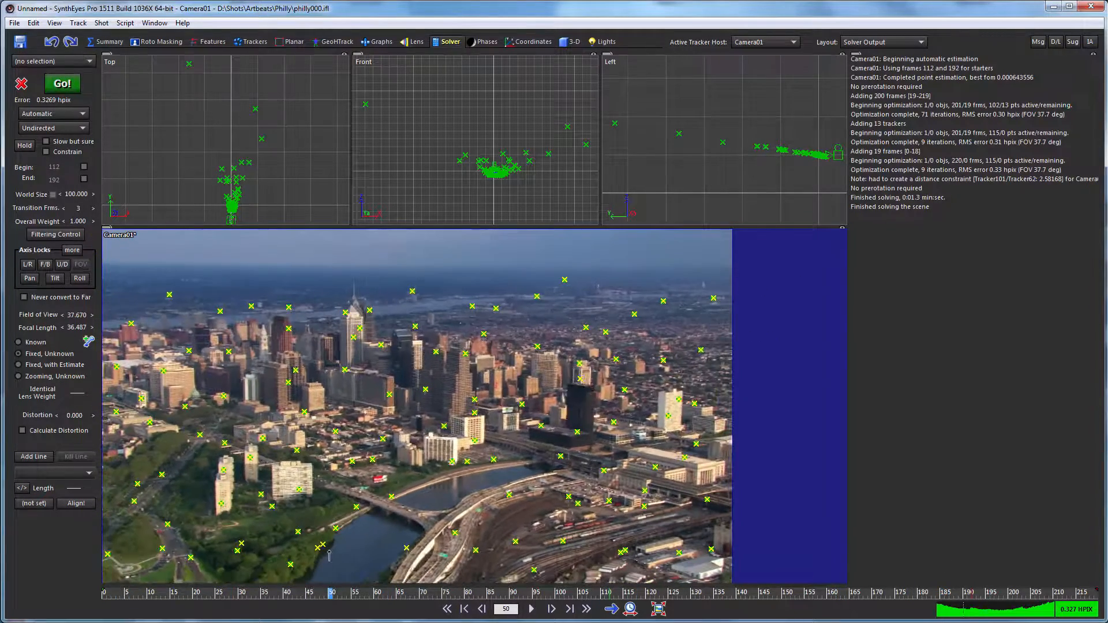
mouse_move(406, 451)
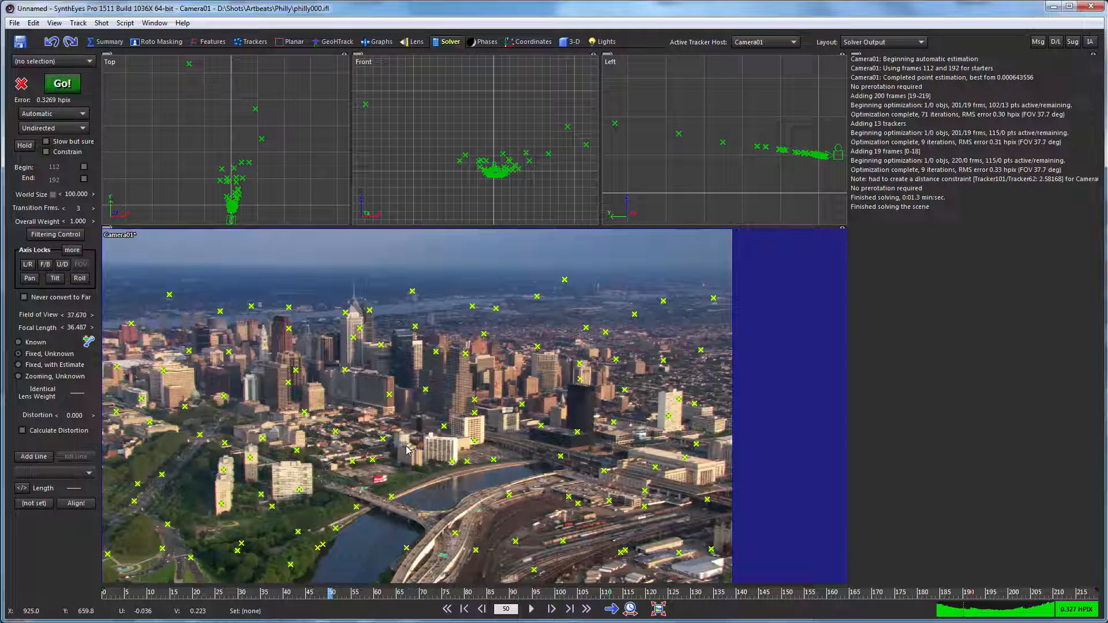
mouse_move(402, 446)
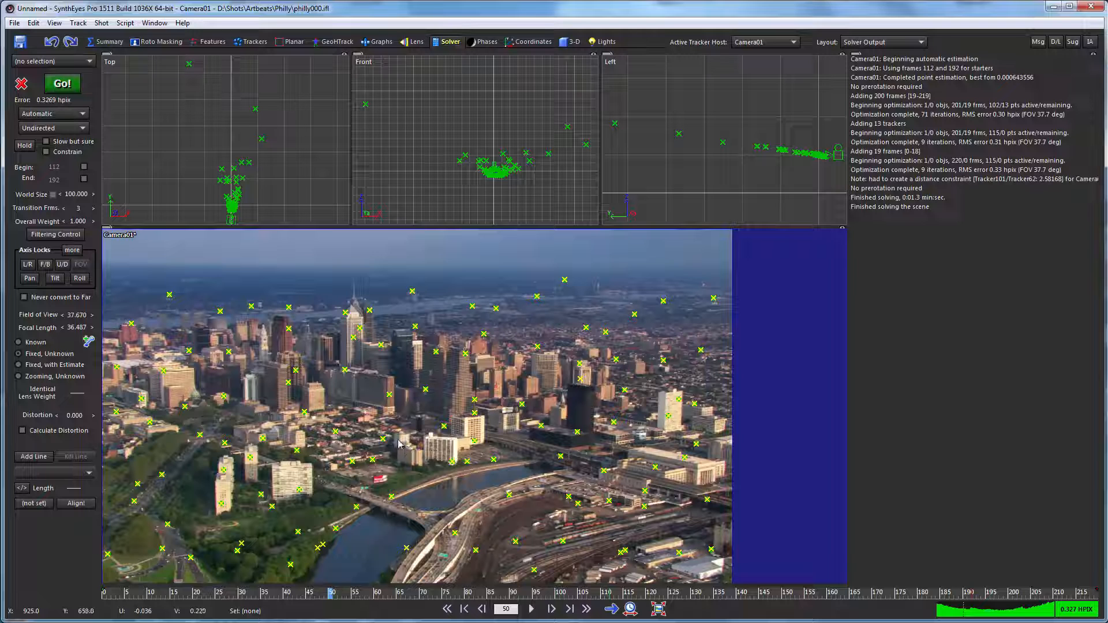
mouse_move(553, 205)
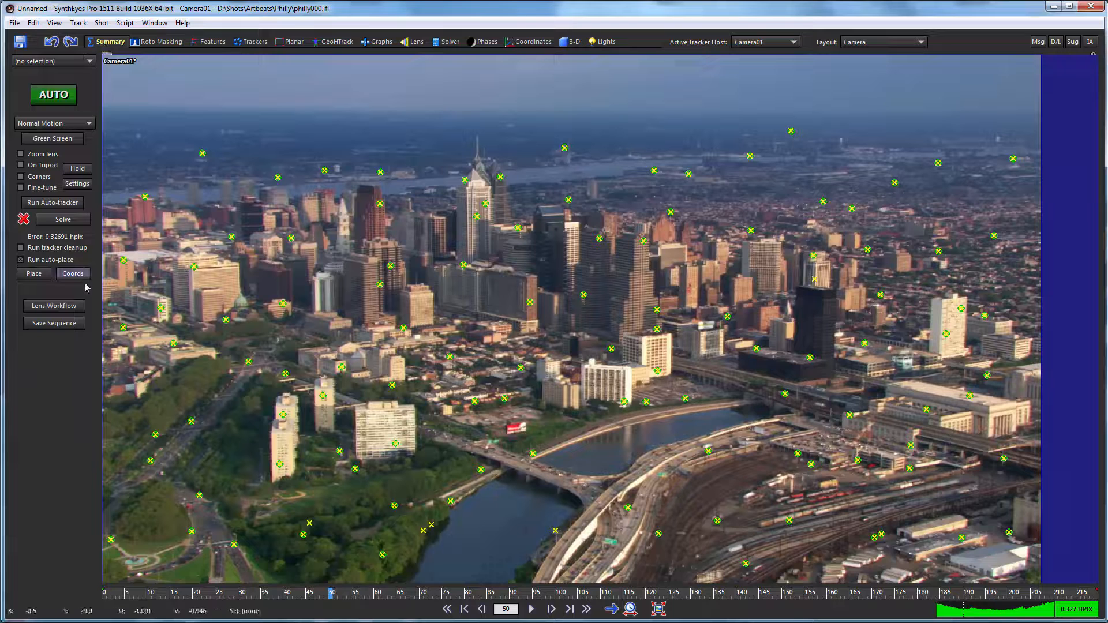
Start the coordinate setup, picking a parkway tracker as origin and a park tracker for the axis.
left_click(73, 273)
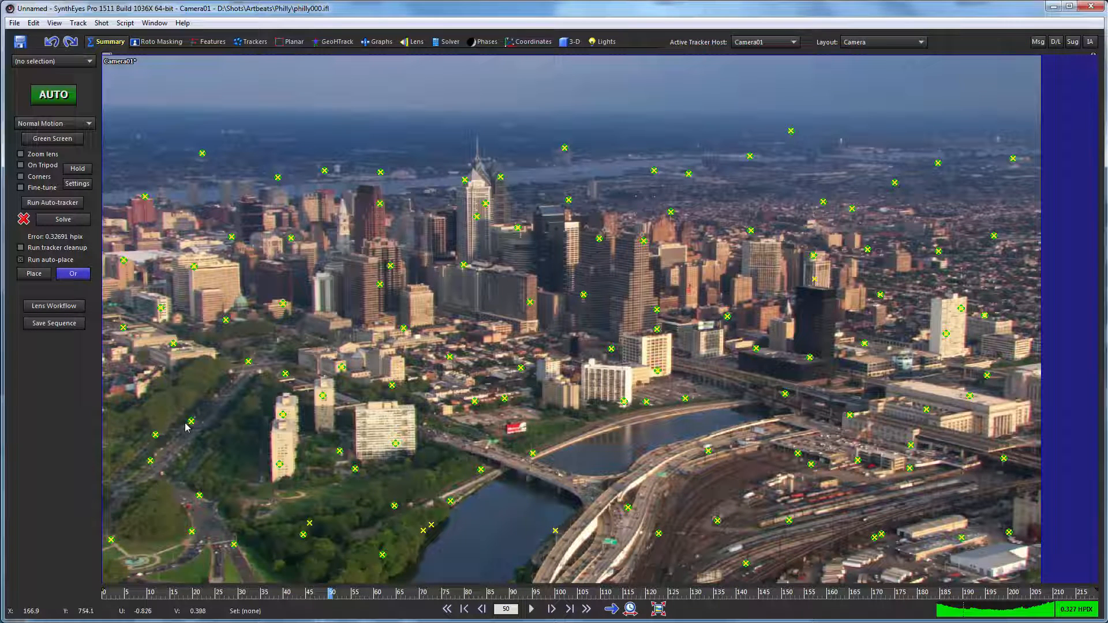
mouse_move(191, 420)
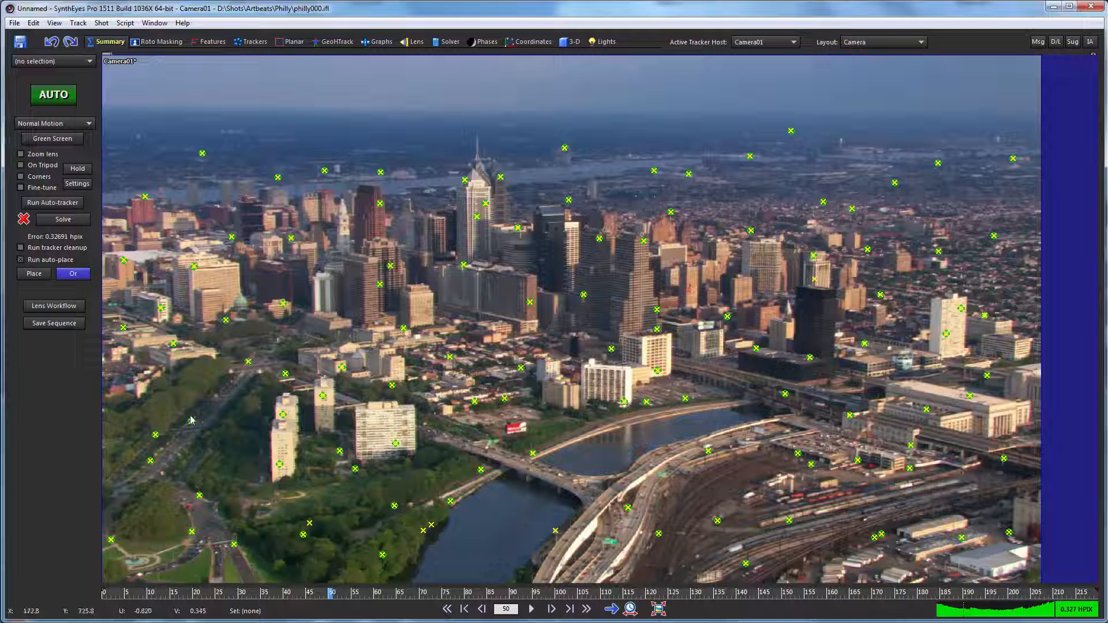
left_click(190, 422)
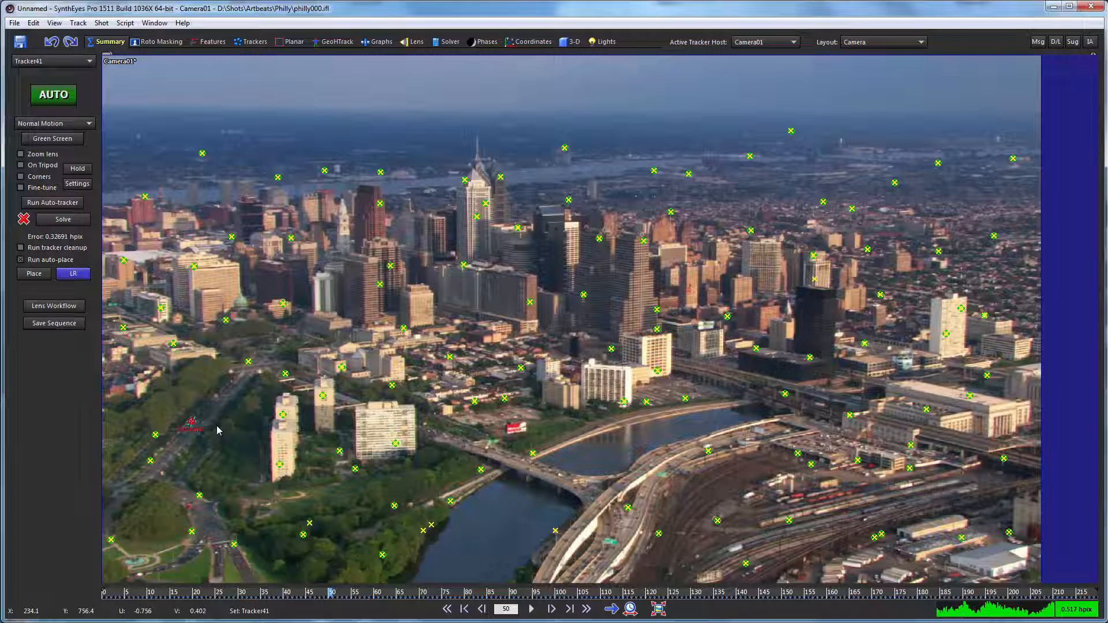
left_click(247, 360)
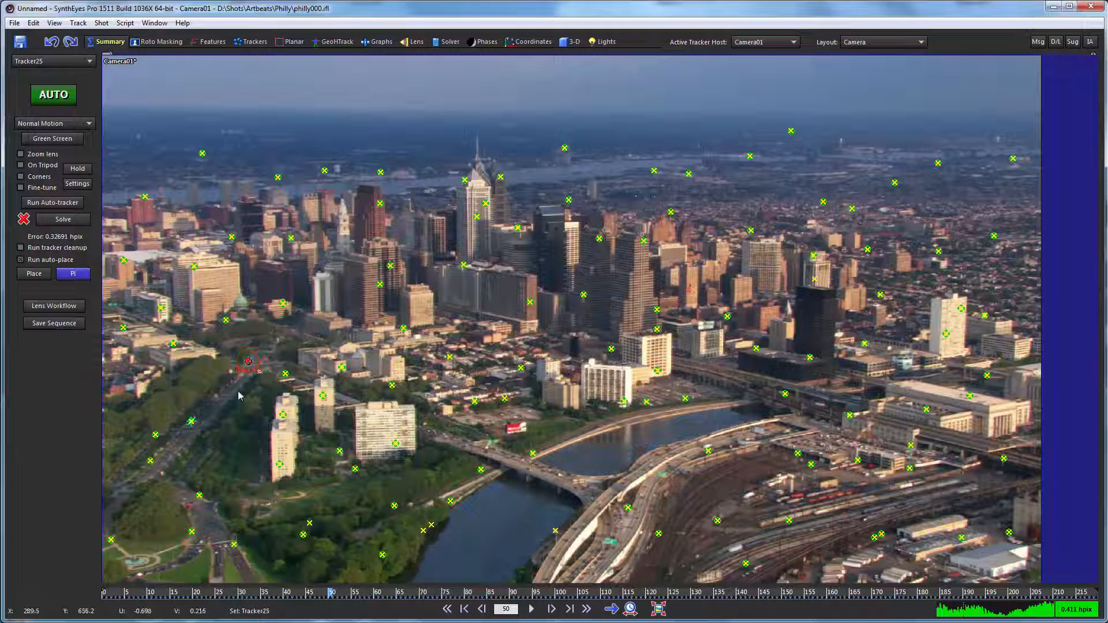
mouse_move(242, 423)
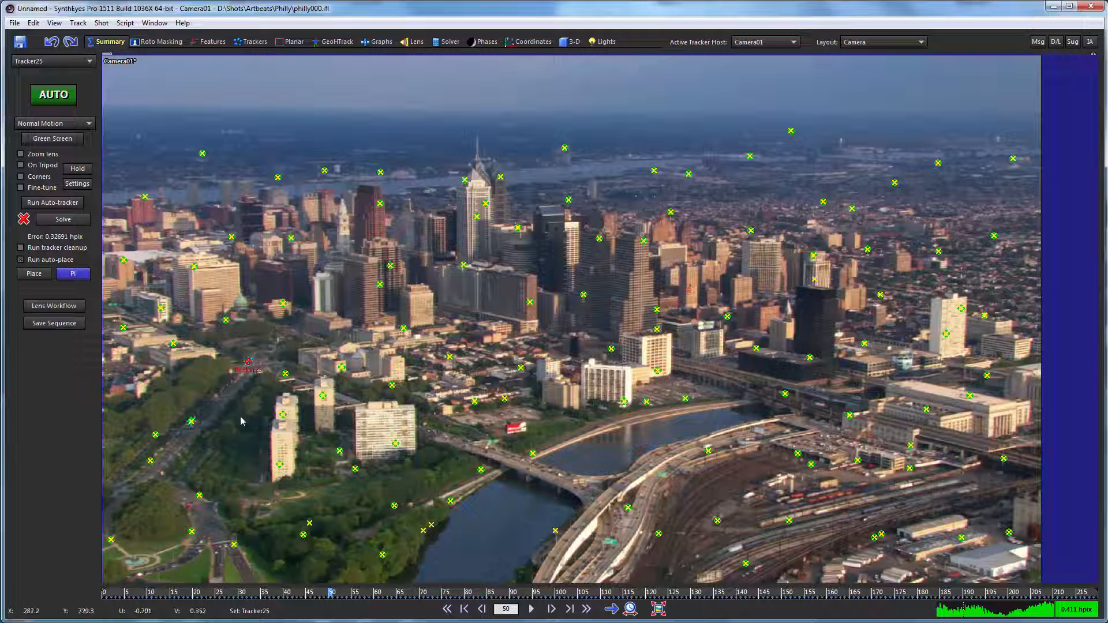
mouse_move(533, 455)
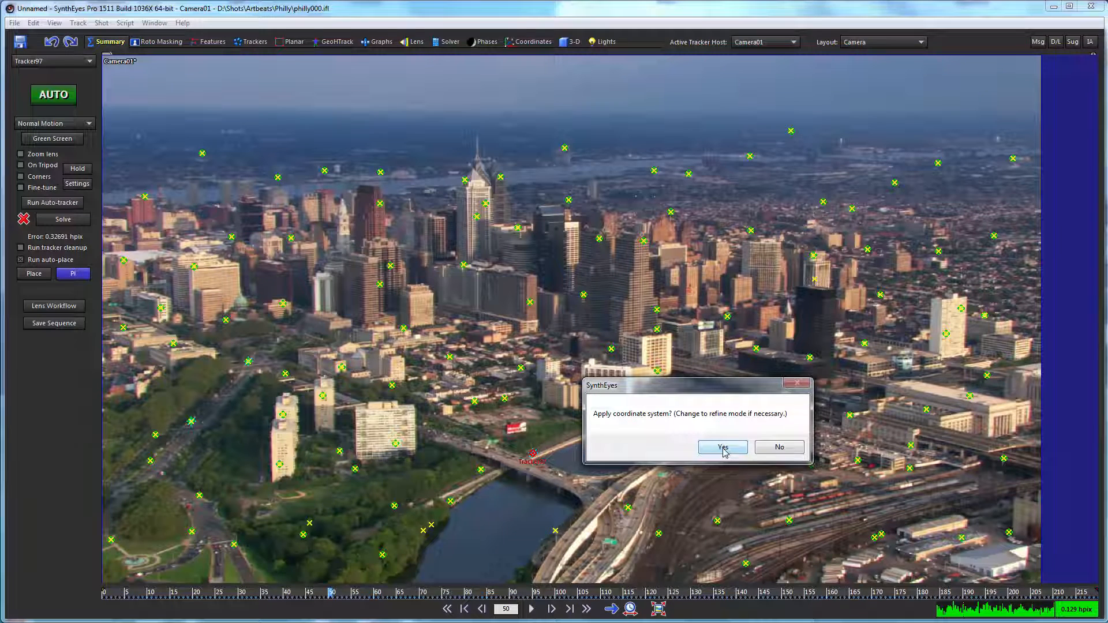
Apply the coordinate system, re-solve, and review the point cloud around the new origin.
left_click(723, 448)
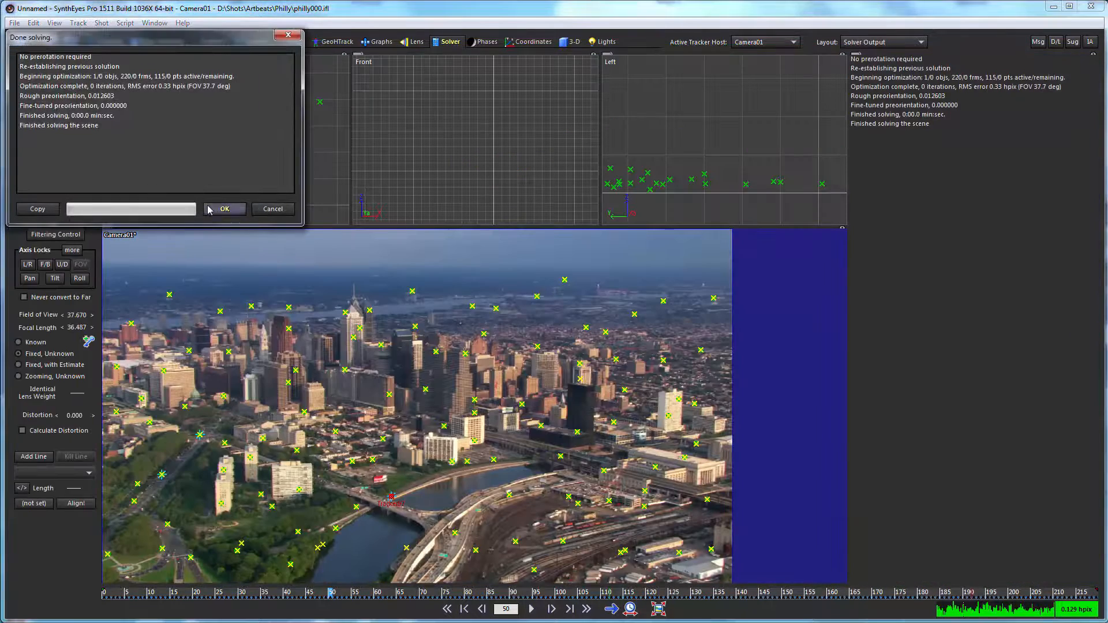
left_click(224, 209)
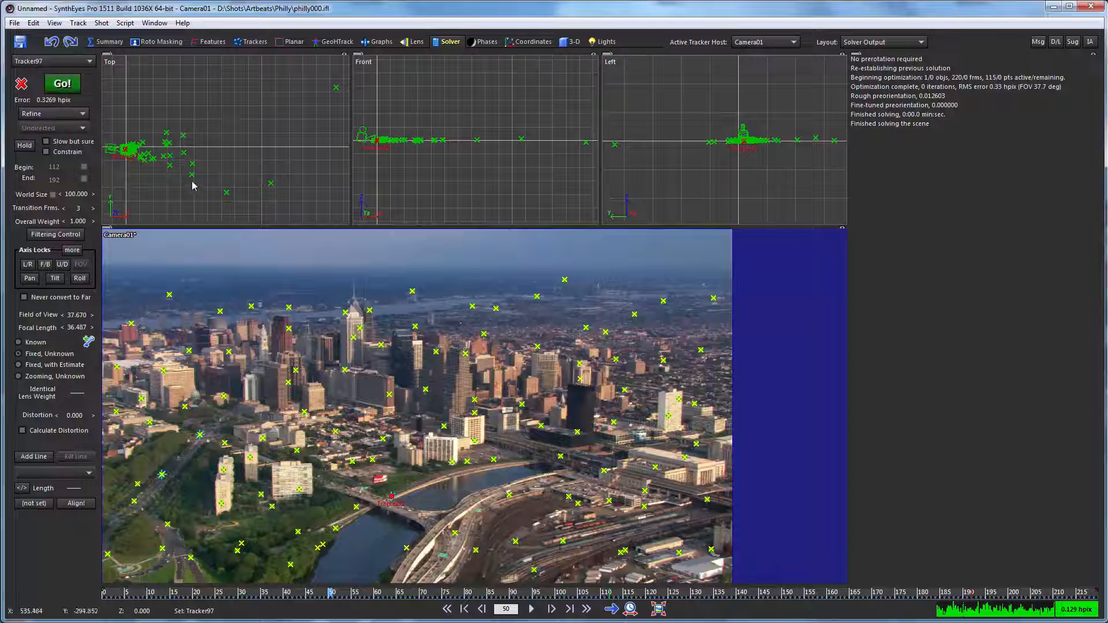
mouse_move(156, 136)
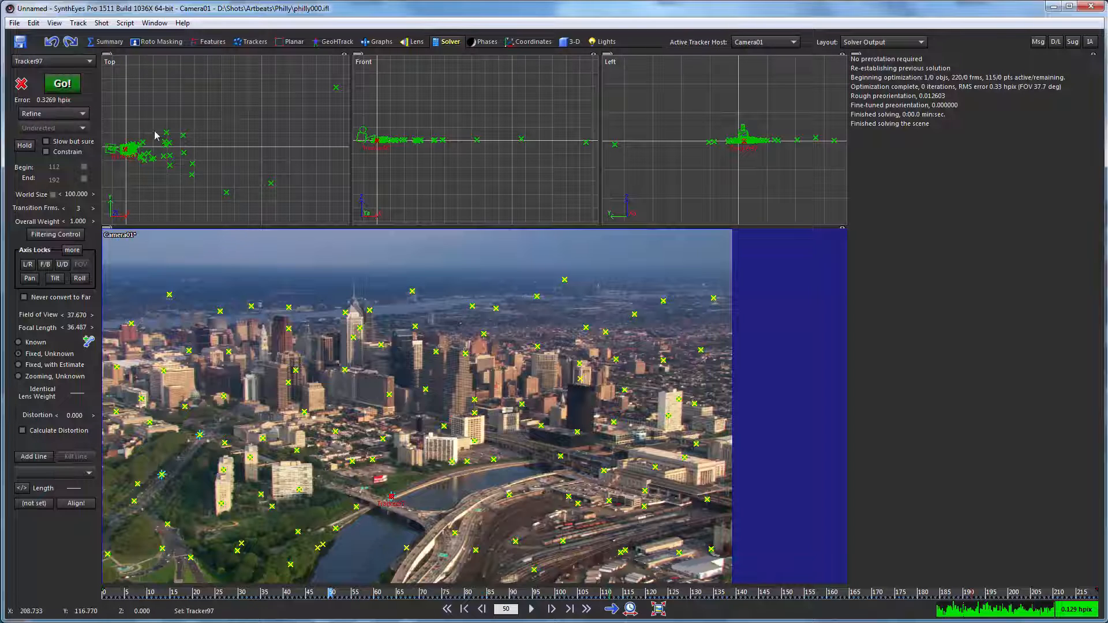
mouse_move(349, 153)
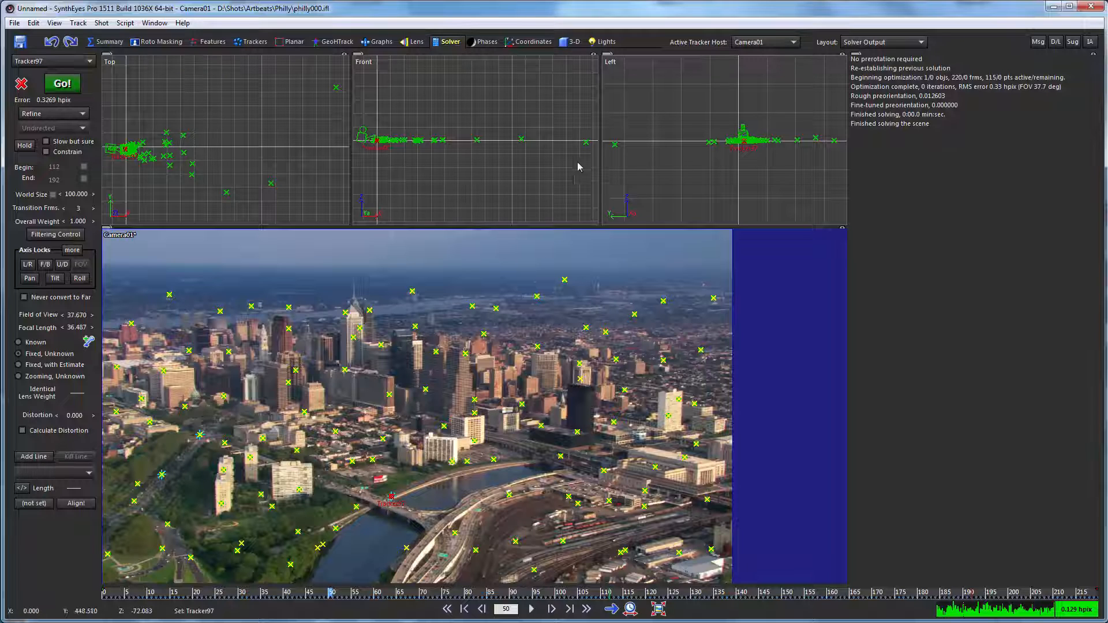
mouse_move(206, 436)
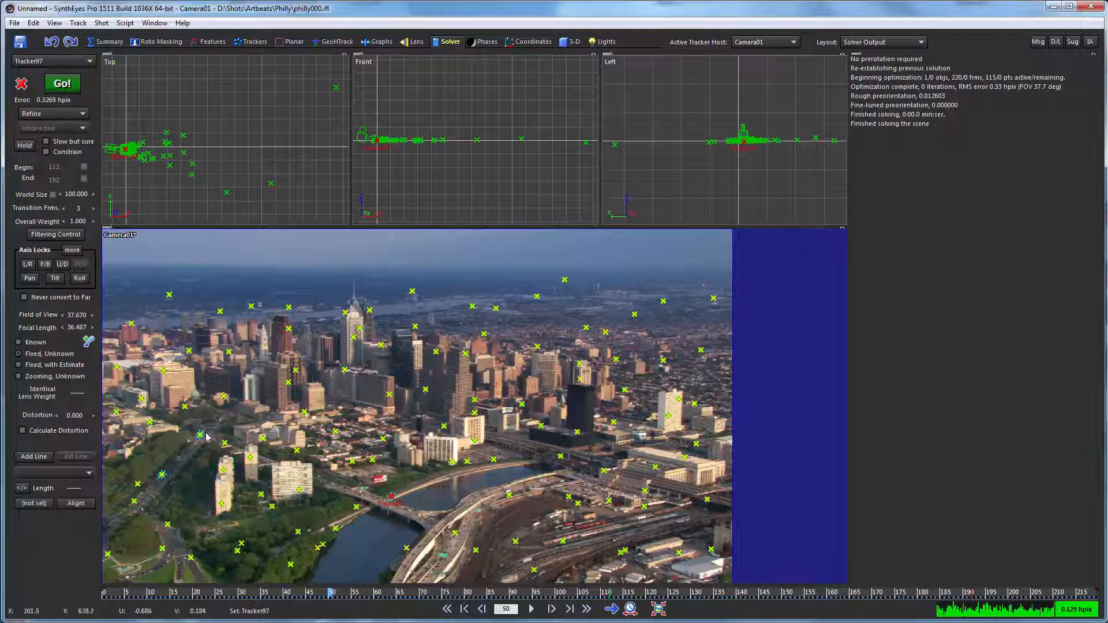
mouse_move(140, 493)
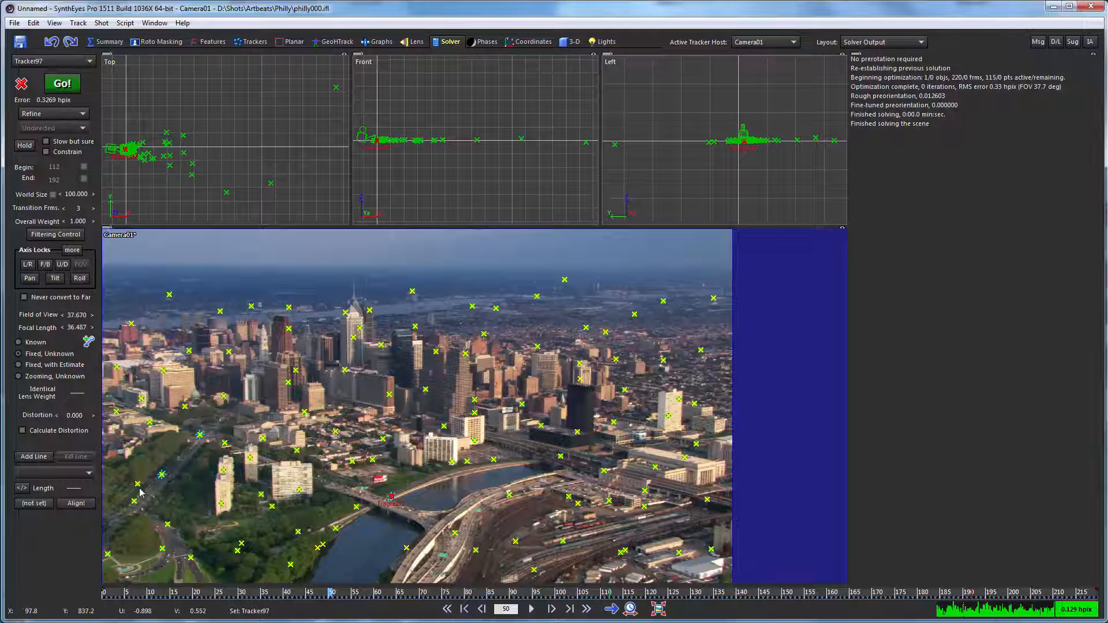
mouse_move(149, 504)
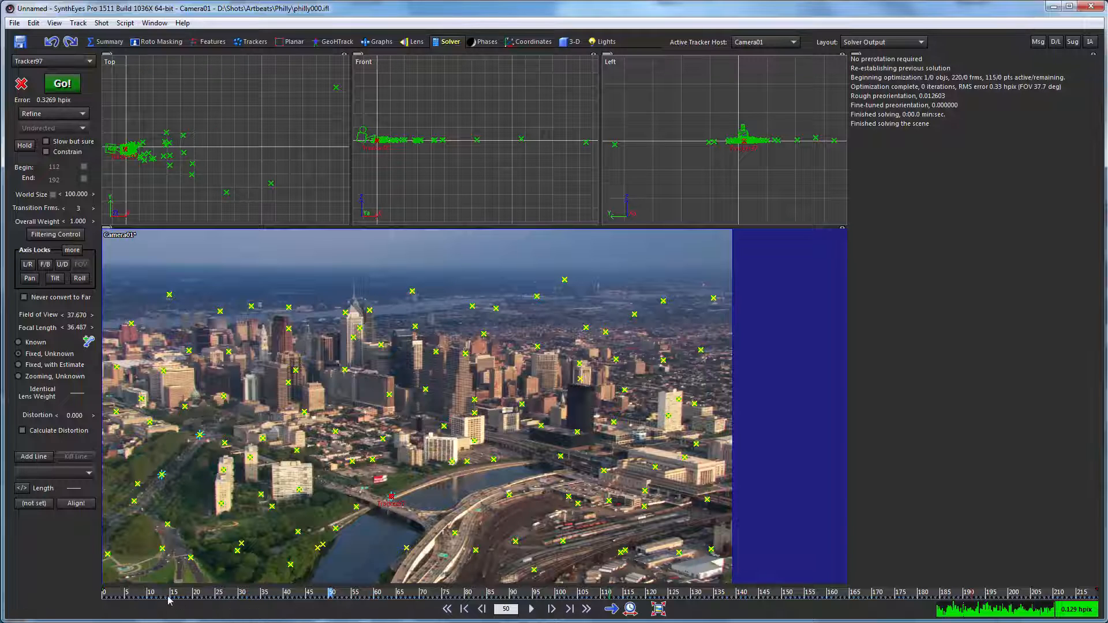
mouse_move(204, 405)
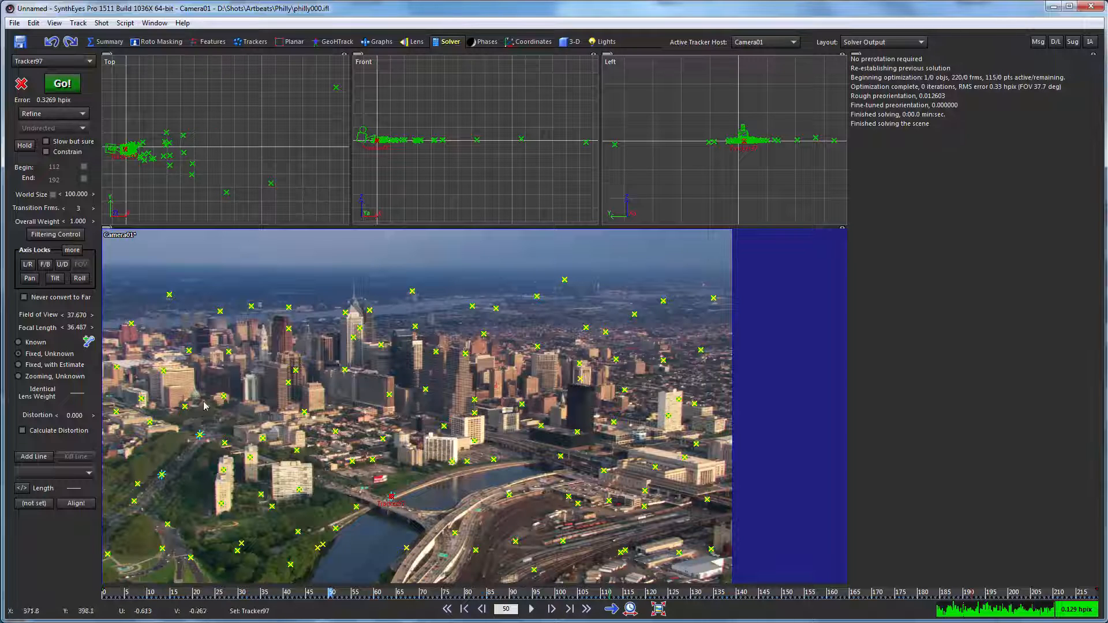
mouse_move(470, 269)
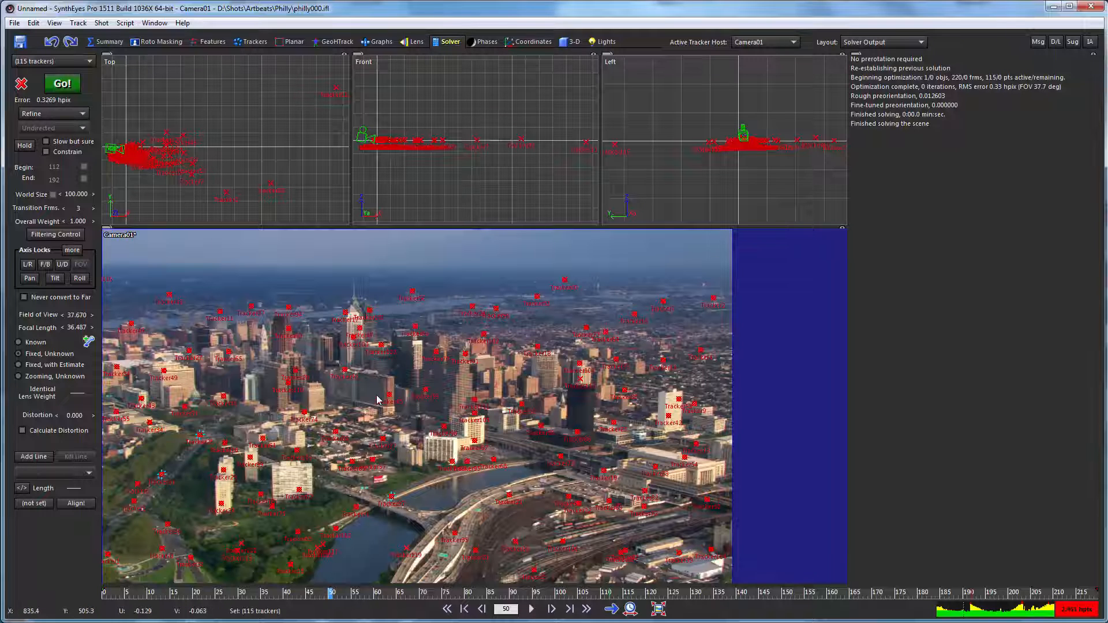
left_click(530, 42)
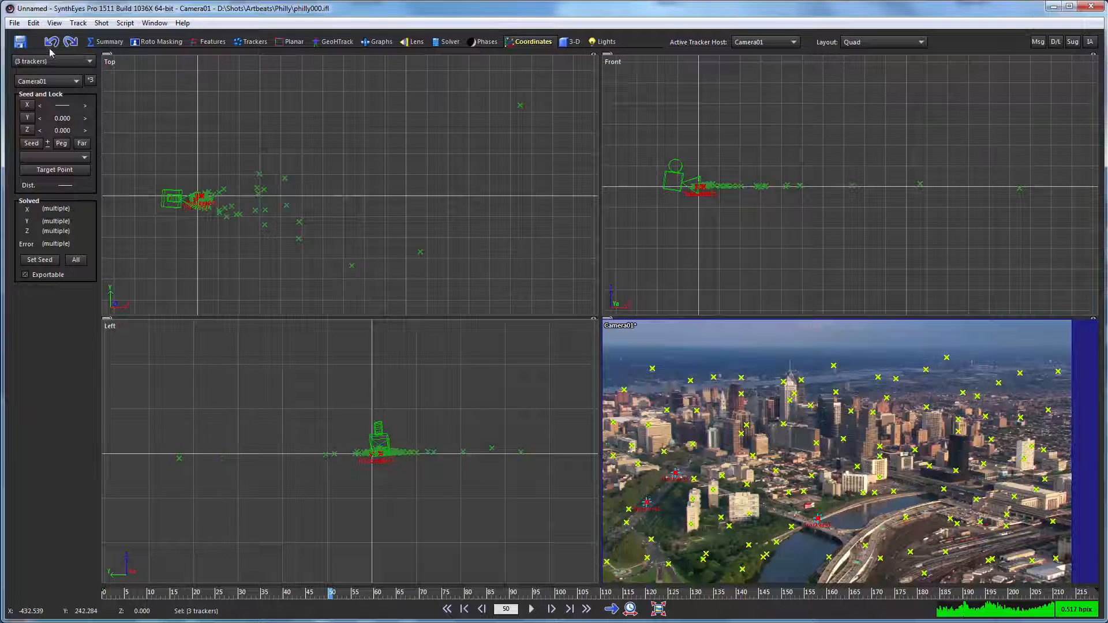
Export the solved camera as an AfterEffects Javascript file saved to philly.jsx.
left_click(14, 24)
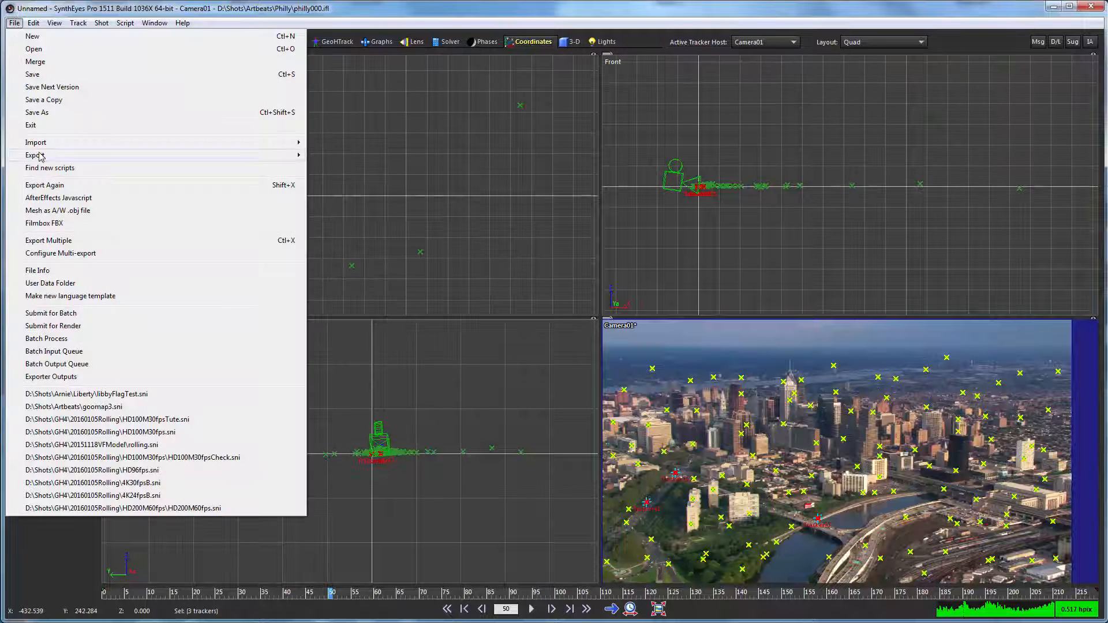
left_click(34, 155)
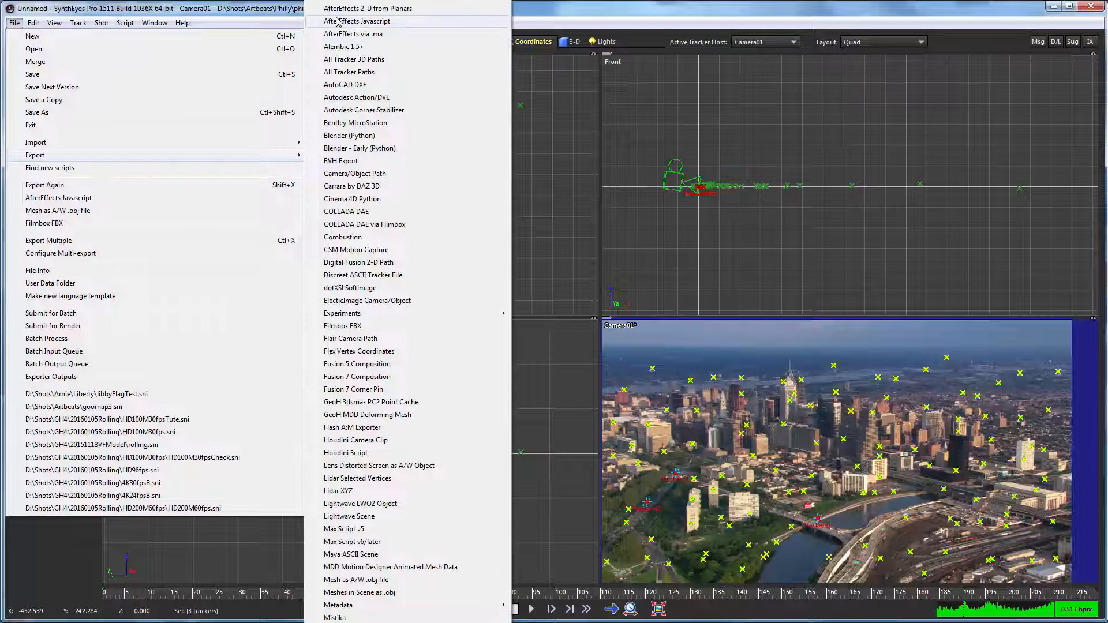
left_click(357, 21)
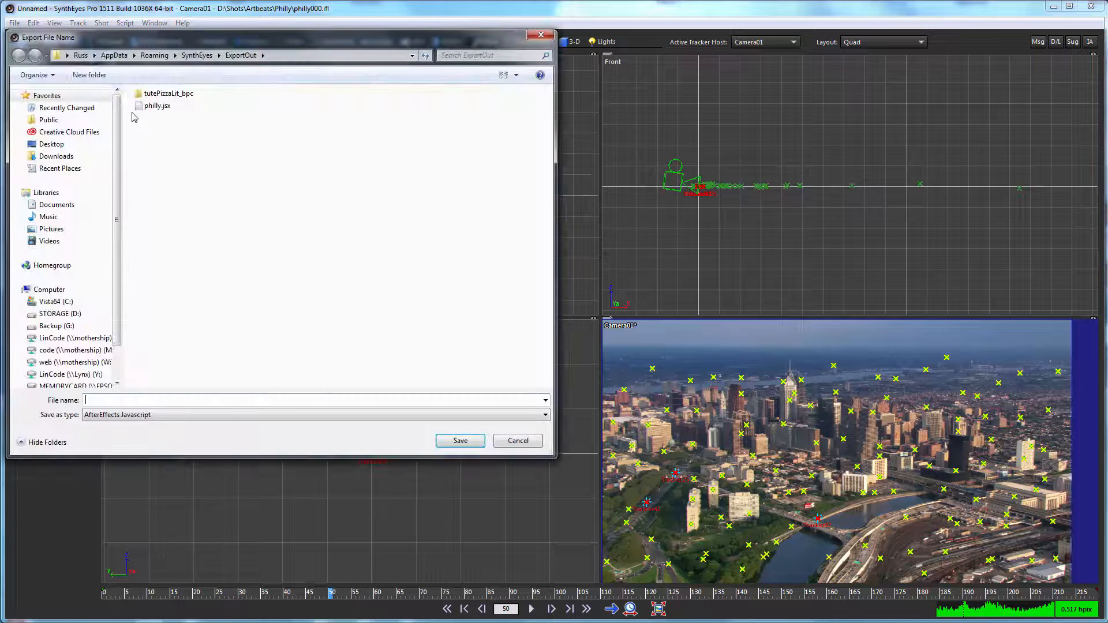
left_click(157, 105)
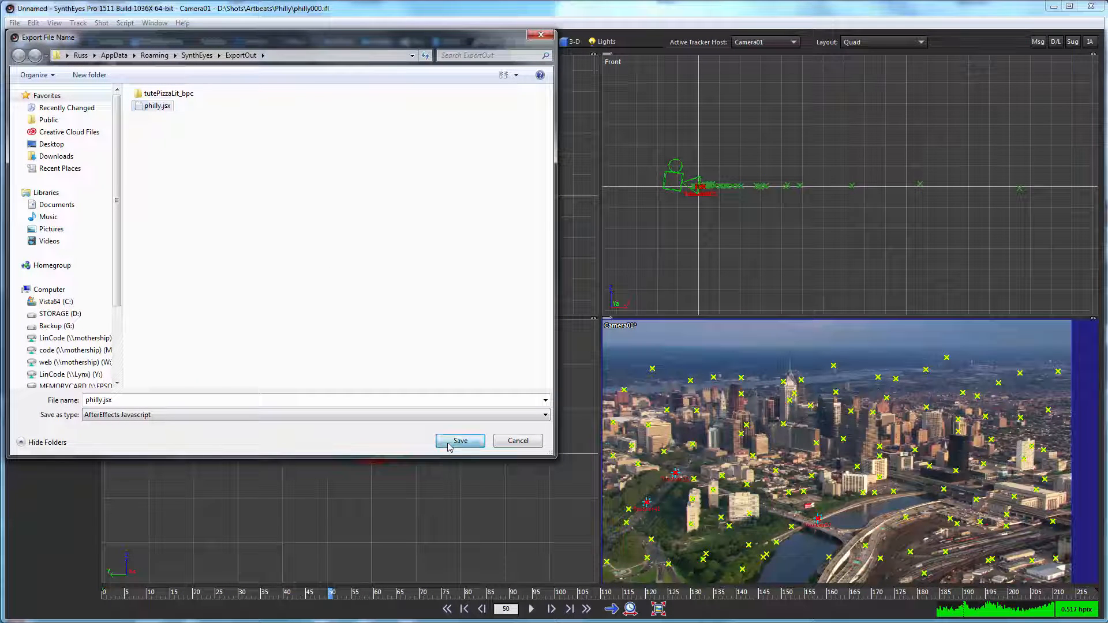
left_click(459, 439)
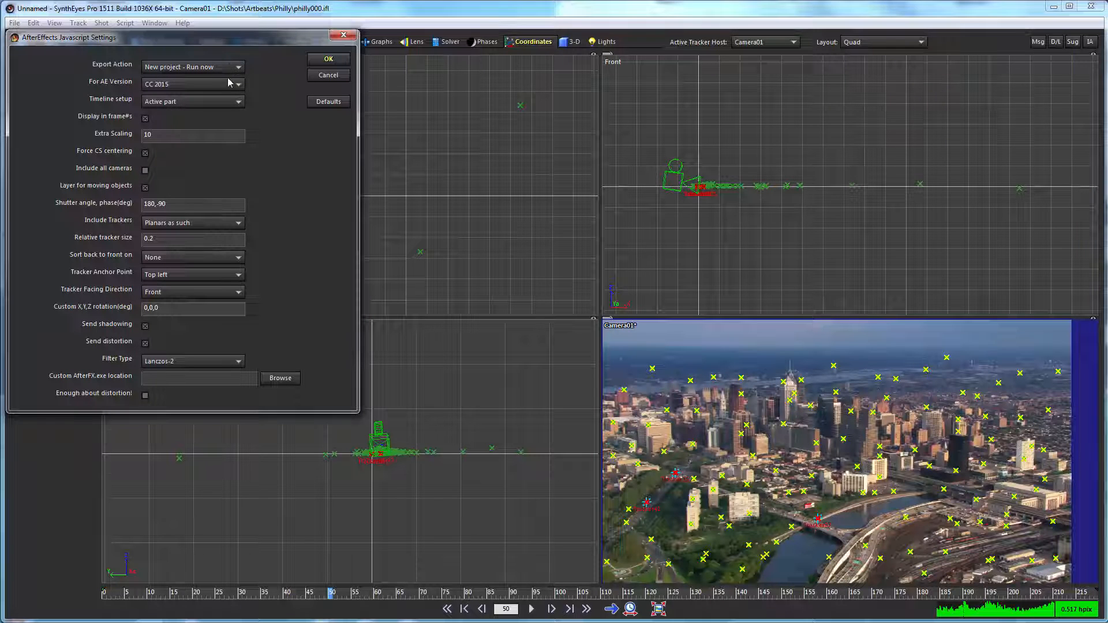
mouse_move(190, 162)
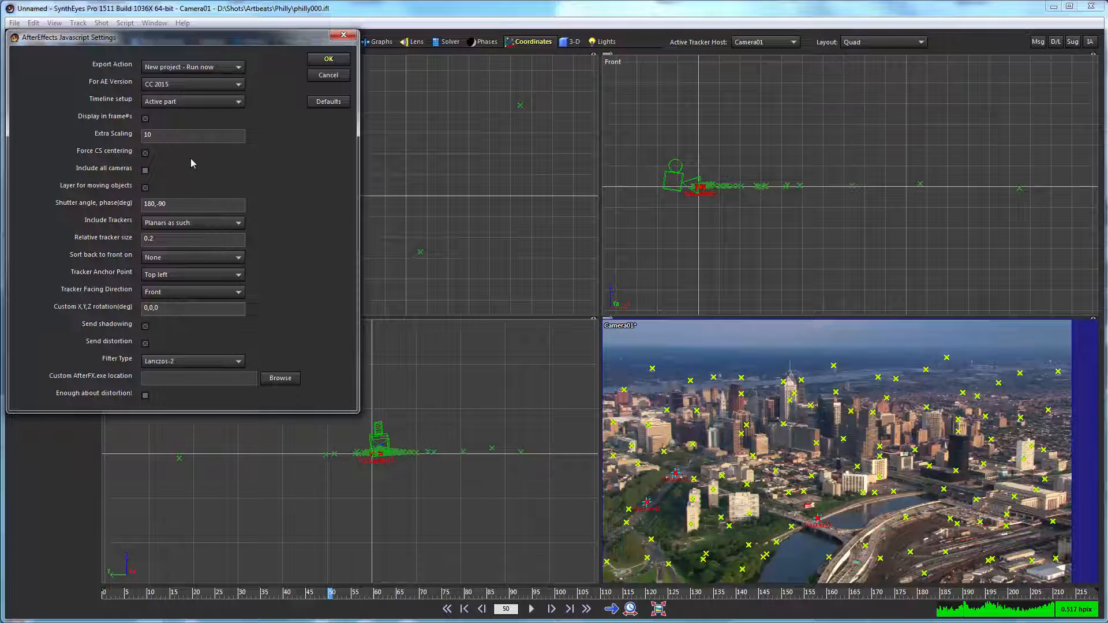
mouse_move(223, 120)
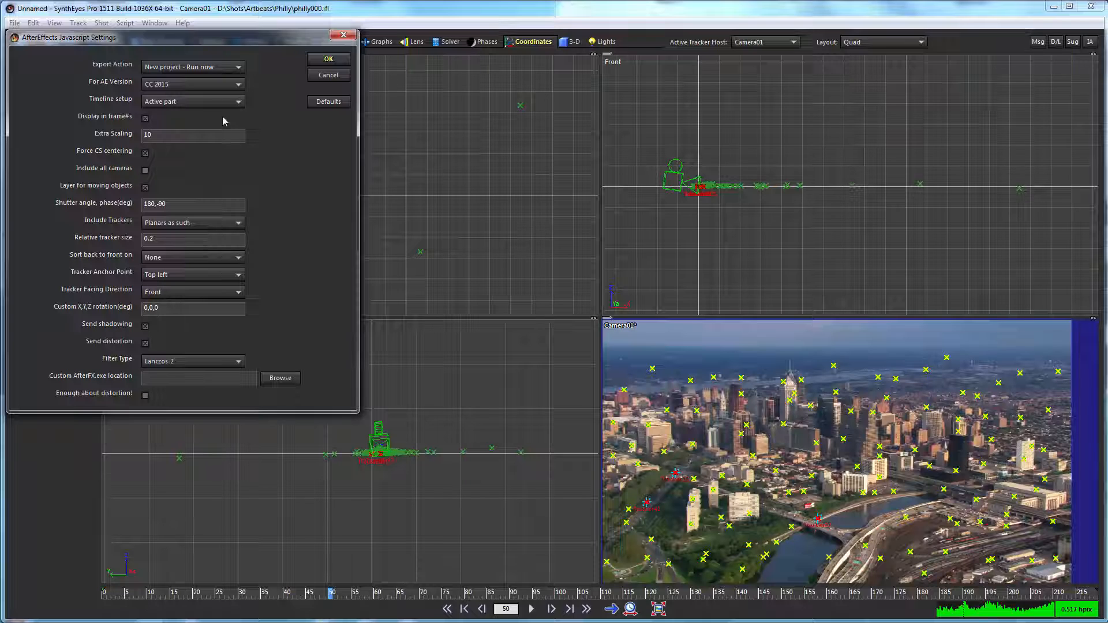
mouse_move(190, 128)
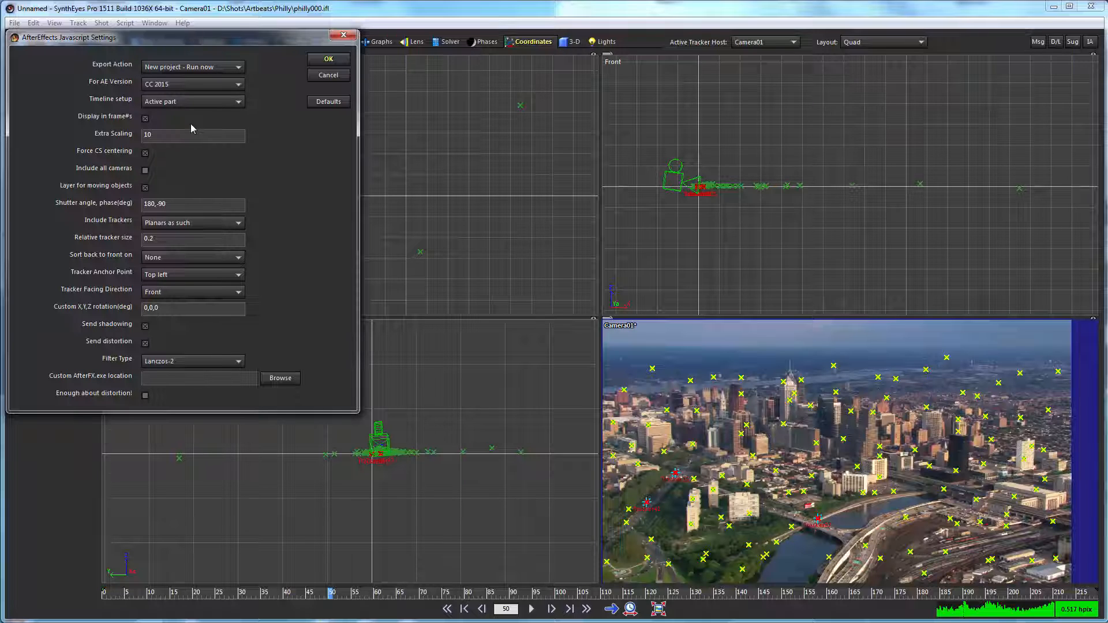
mouse_move(256, 197)
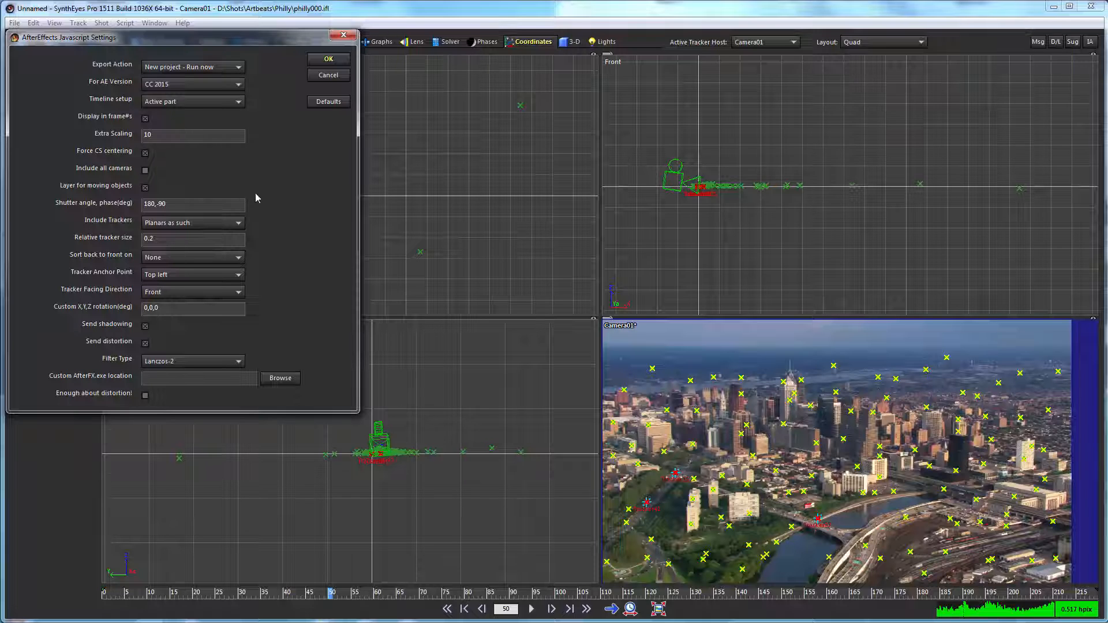
mouse_move(297, 208)
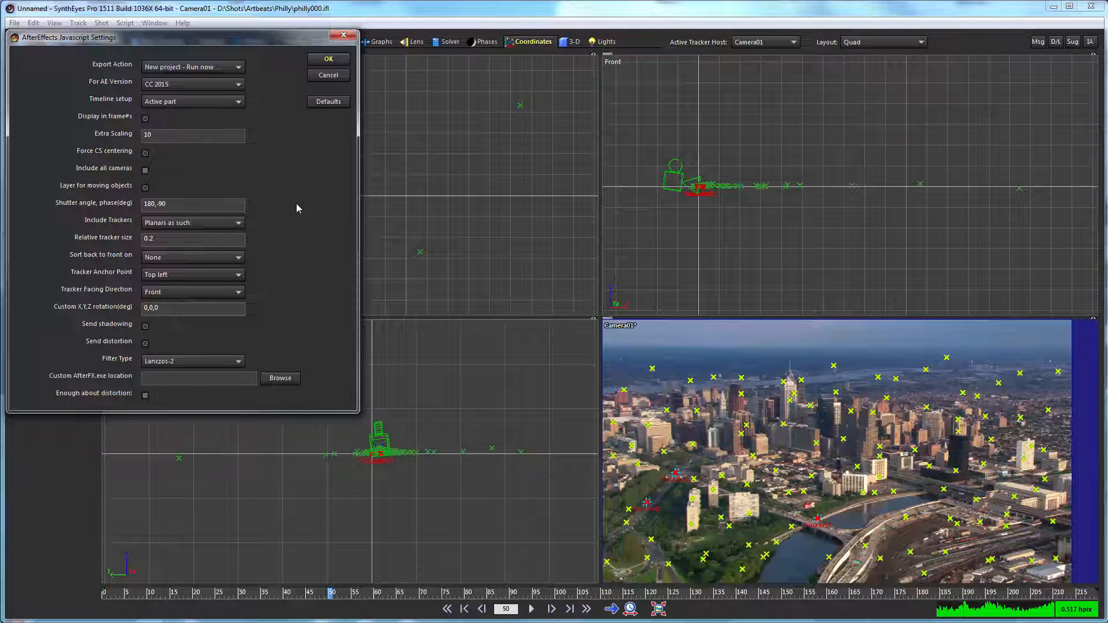
mouse_move(184, 71)
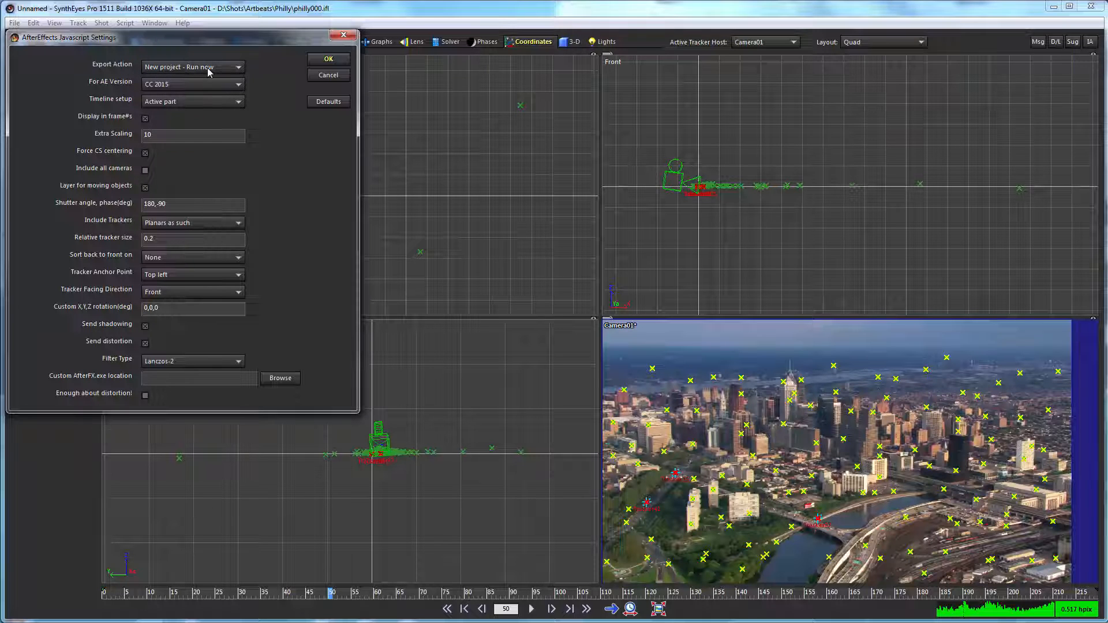
Accept the export settings as a new CC 2015 project that runs now, launching After Effects.
left_click(326, 58)
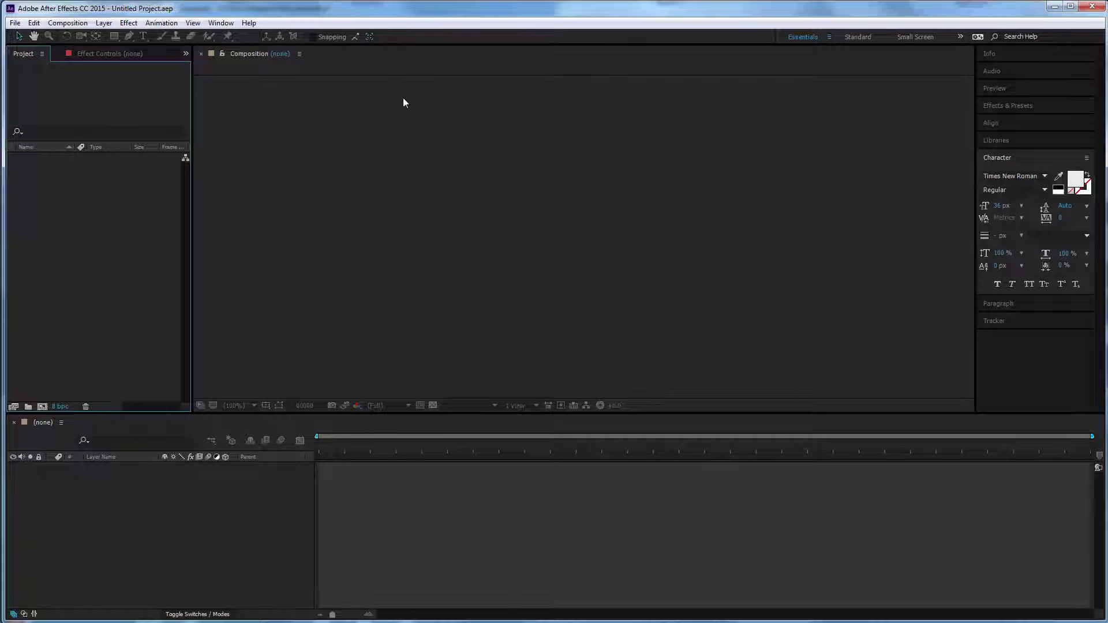
mouse_move(483, 433)
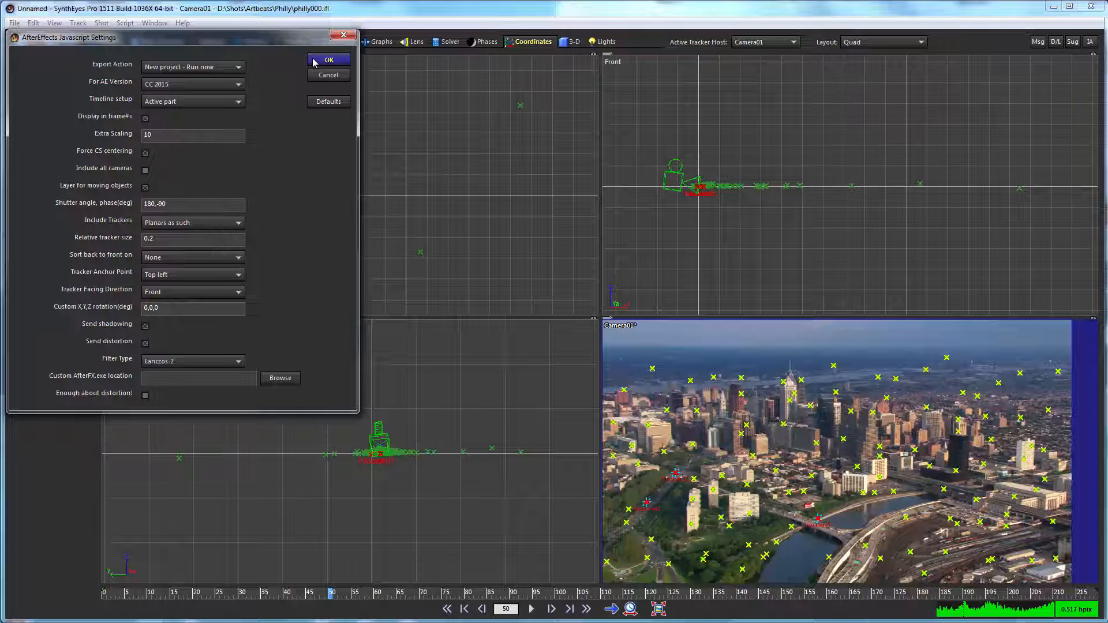
Finish the export into After Effects and split the Camera01_3D viewer into 4 Views.
left_click(328, 75)
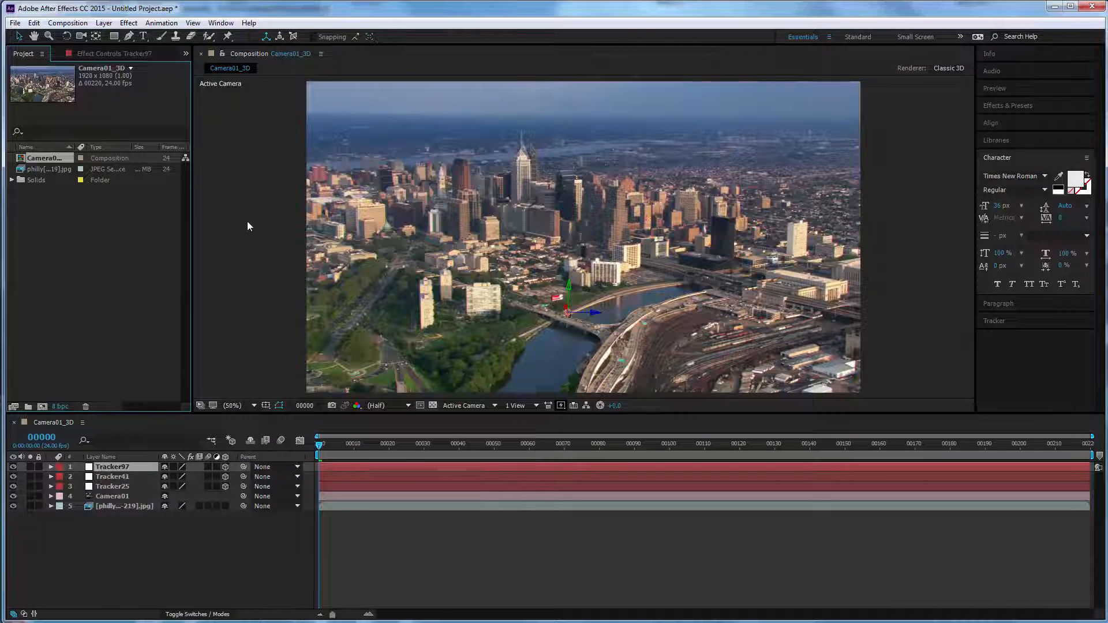
mouse_move(104, 493)
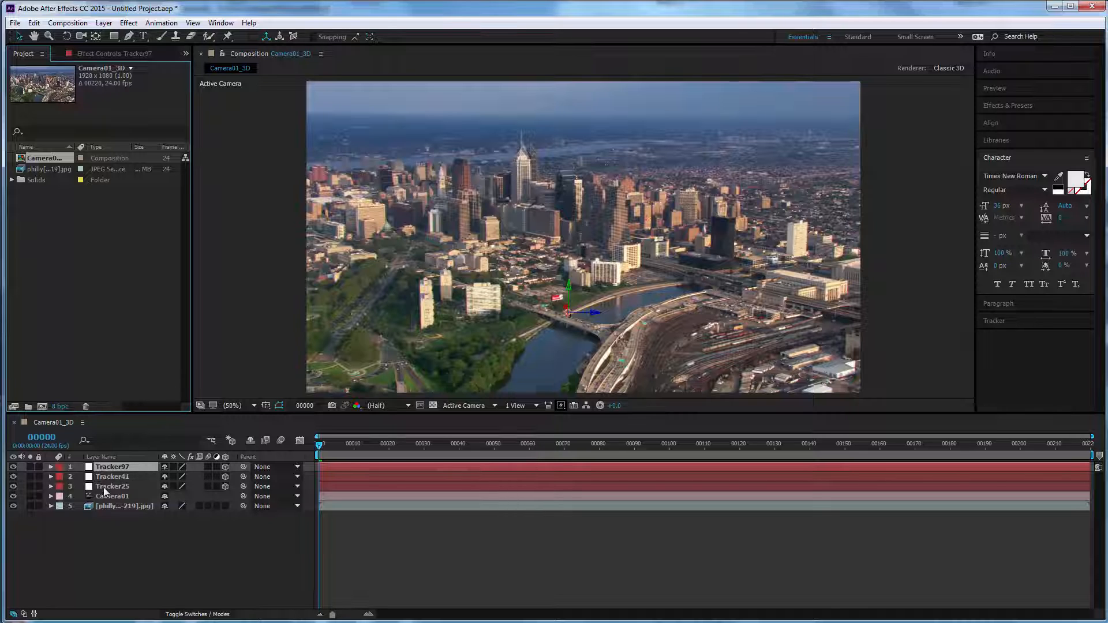
left_click(113, 486)
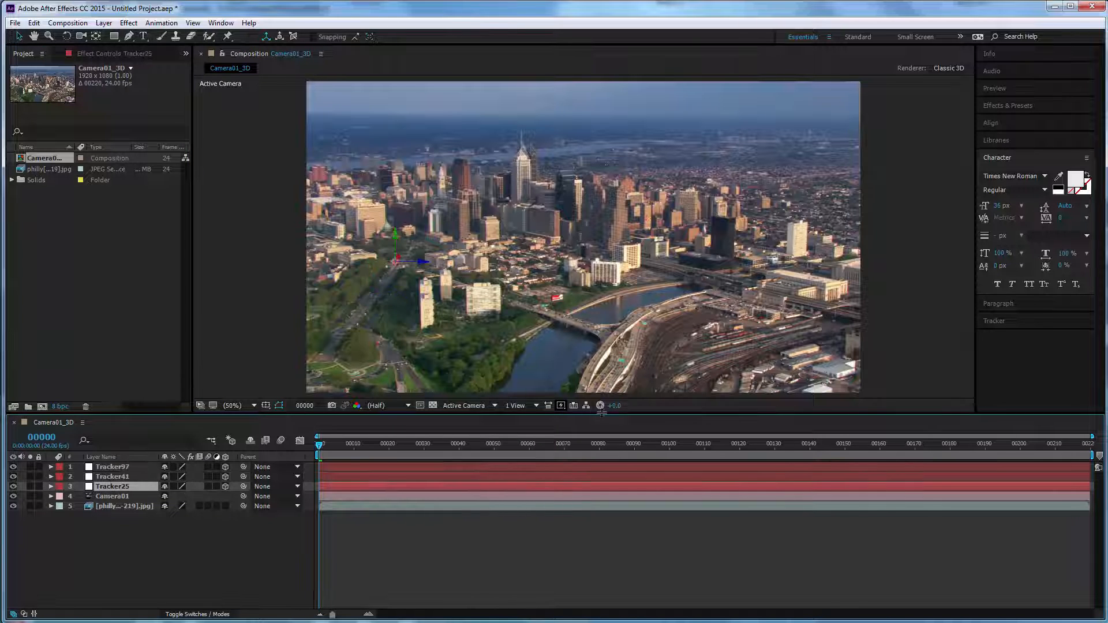
left_click(516, 405)
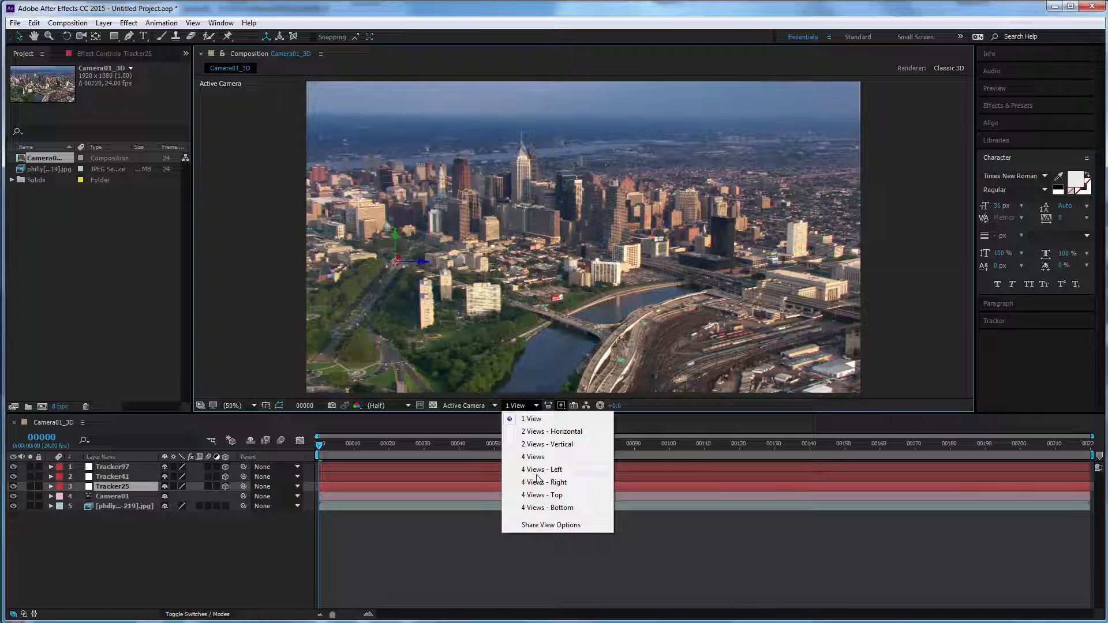
left_click(531, 457)
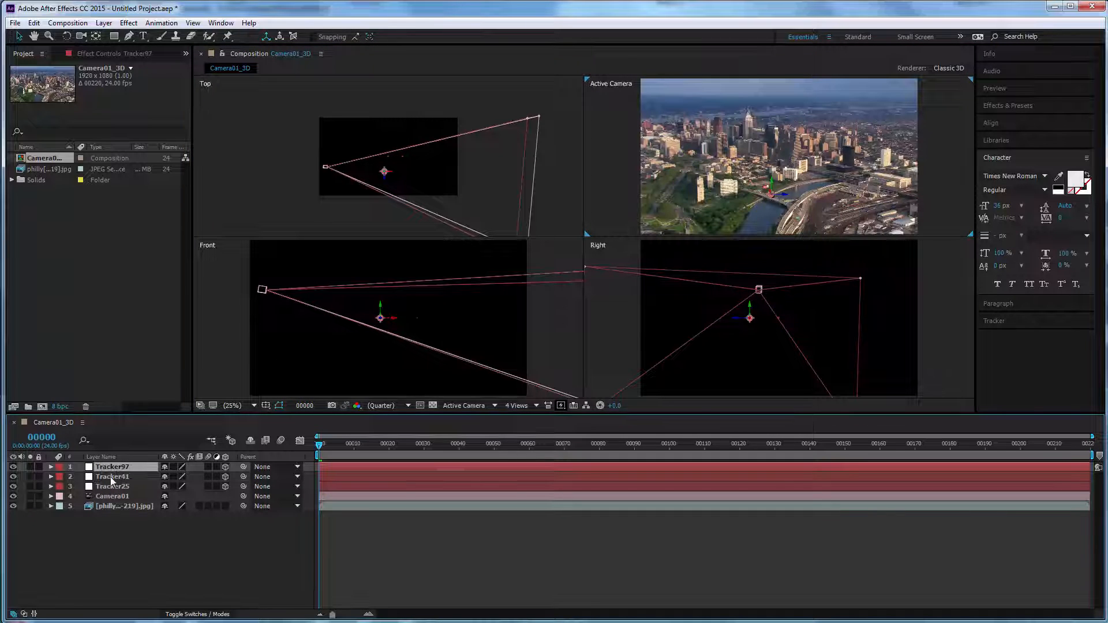
Select Tracker25 and then Tracker41 to locate them in the four views.
left_click(112, 486)
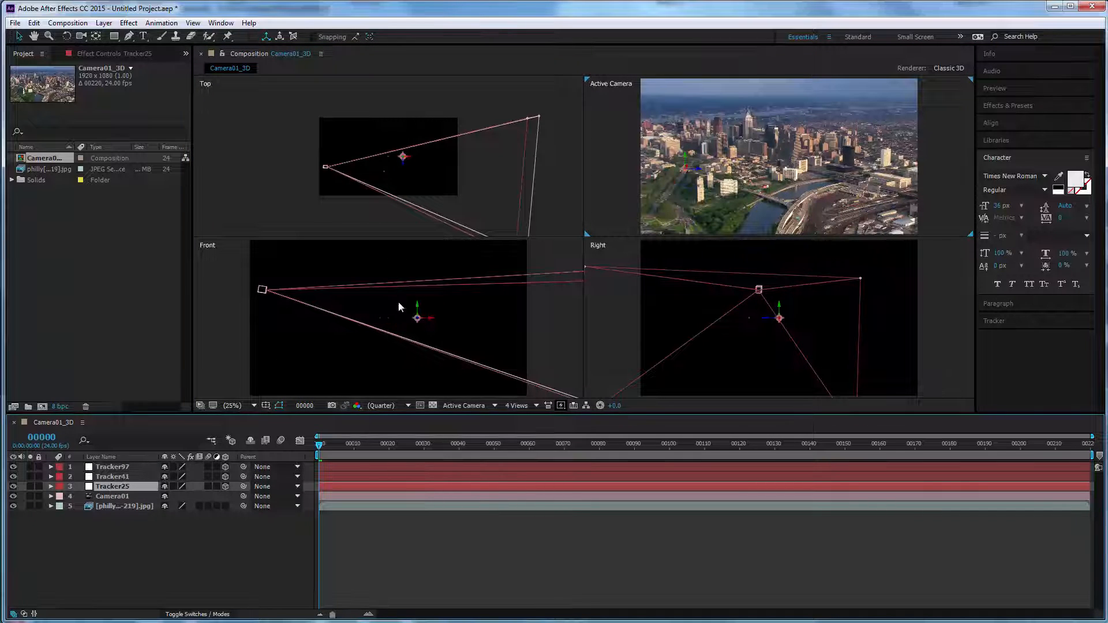
mouse_move(493, 397)
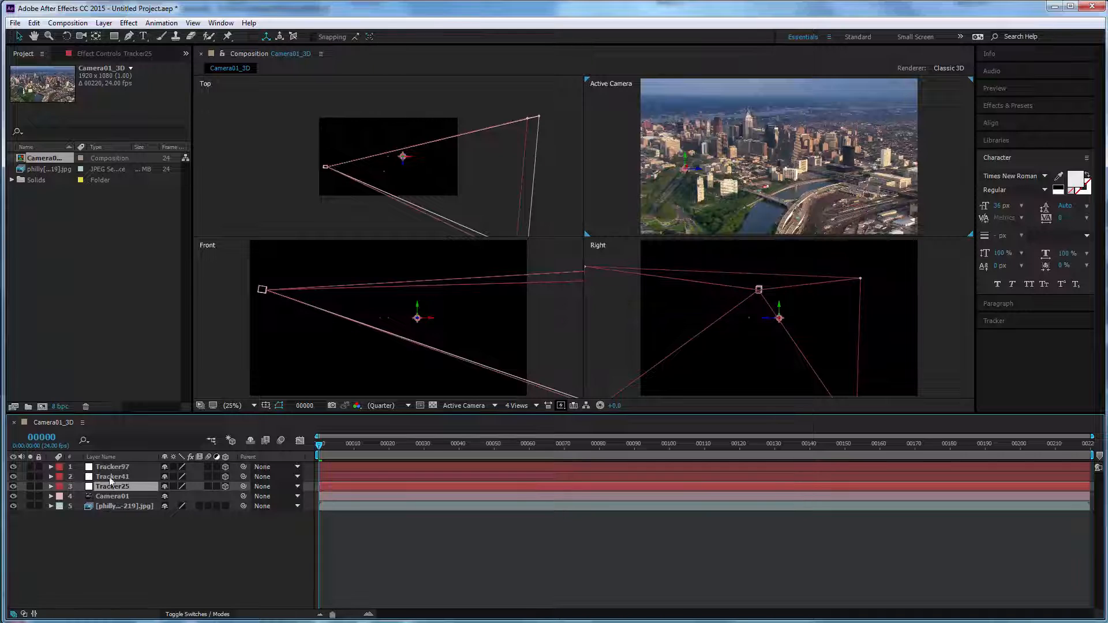
left_click(113, 476)
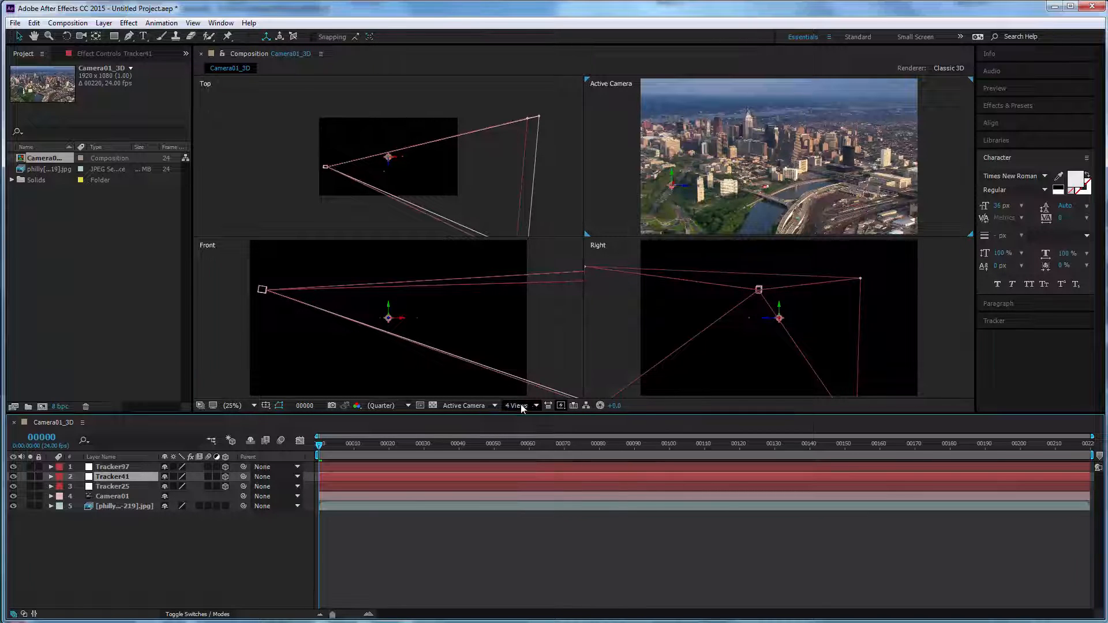
Back in 1 View, add the 'Ben Franklin Parkway' text layer and reveal its Transform properties.
left_click(520, 405)
type("Ben Franklin Par")
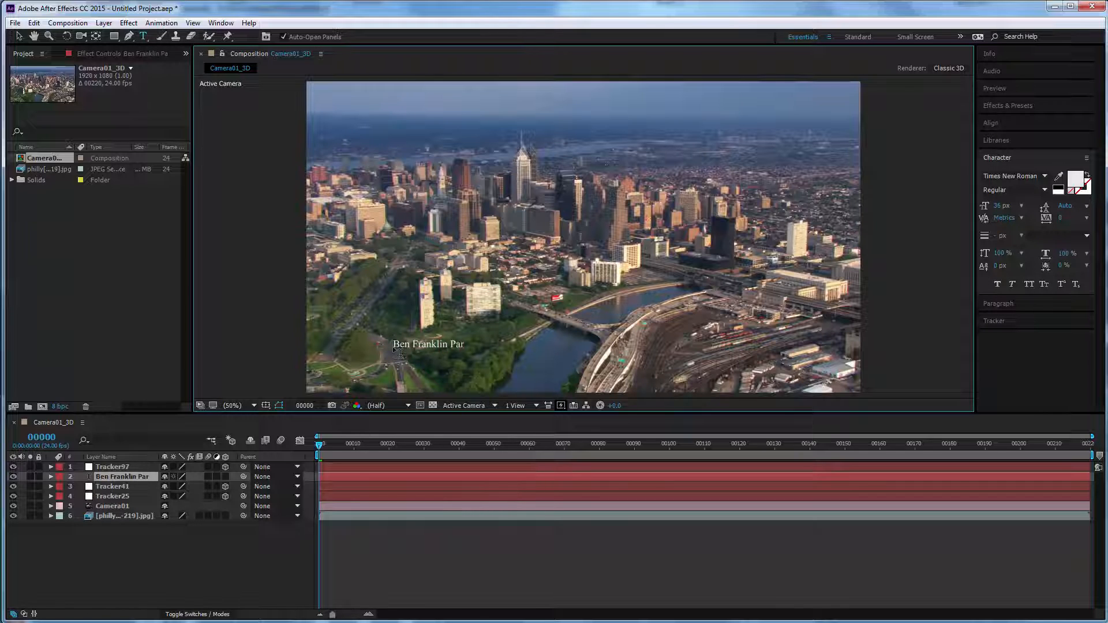
type("kway")
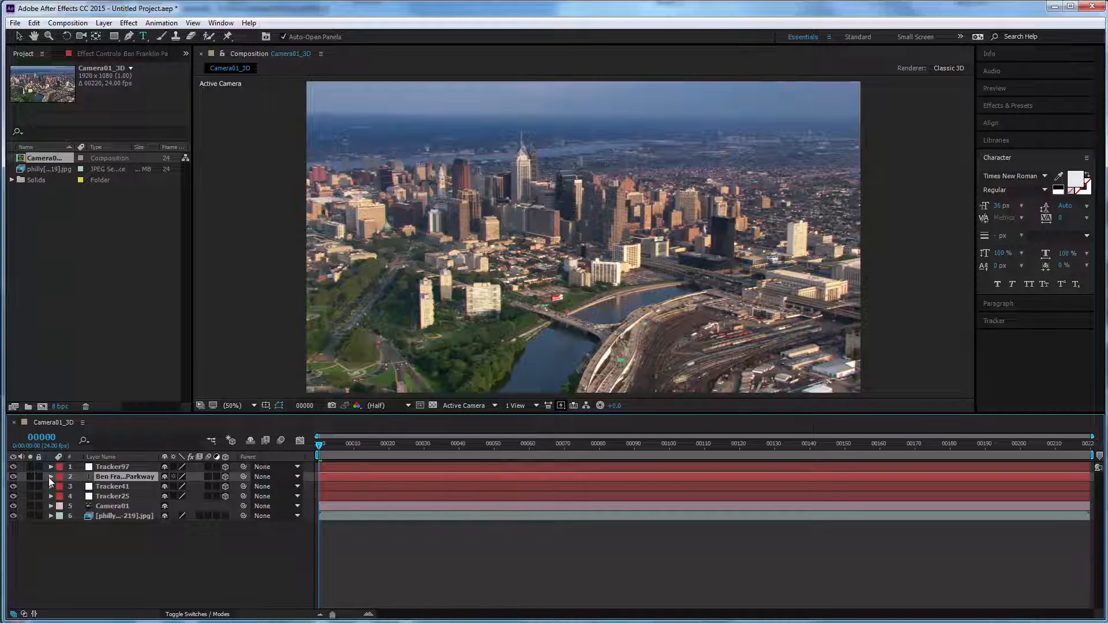
left_click(50, 476)
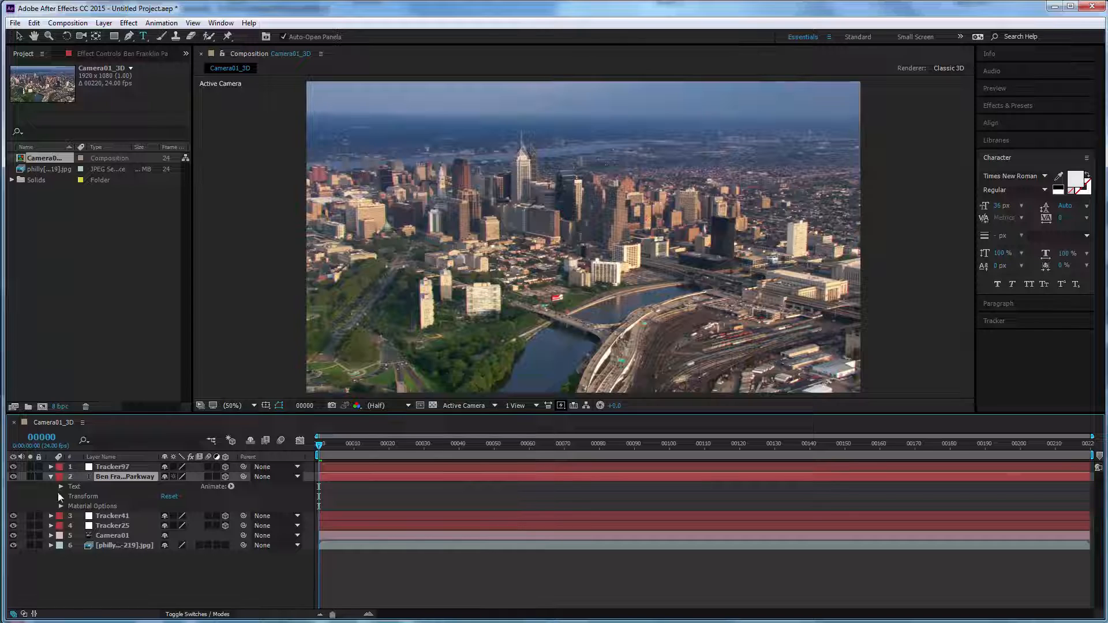
left_click(61, 496)
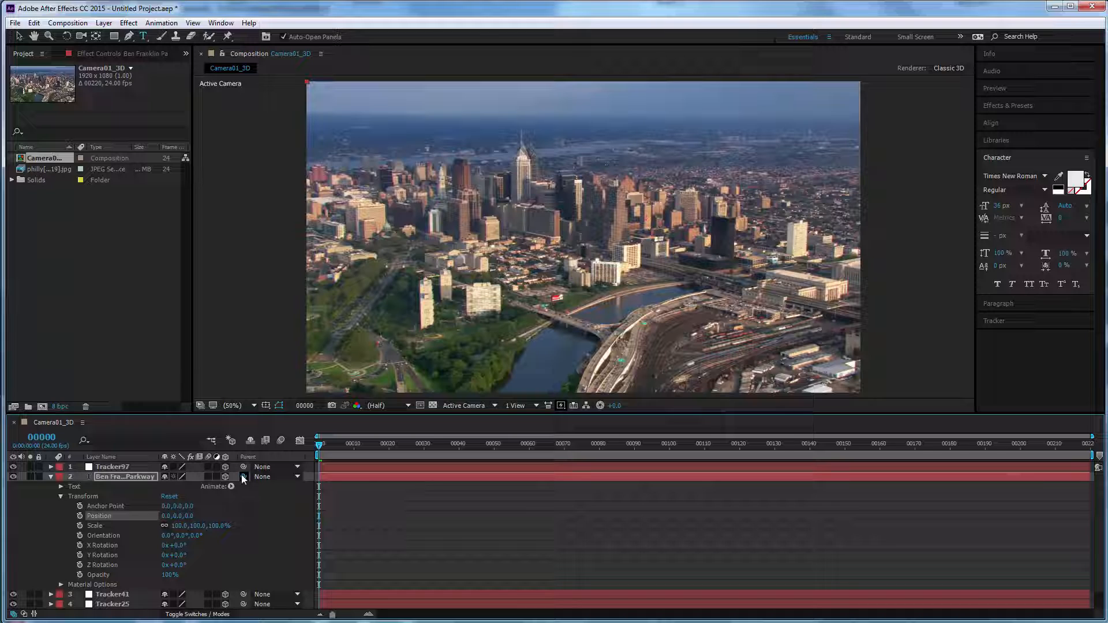
mouse_move(256, 510)
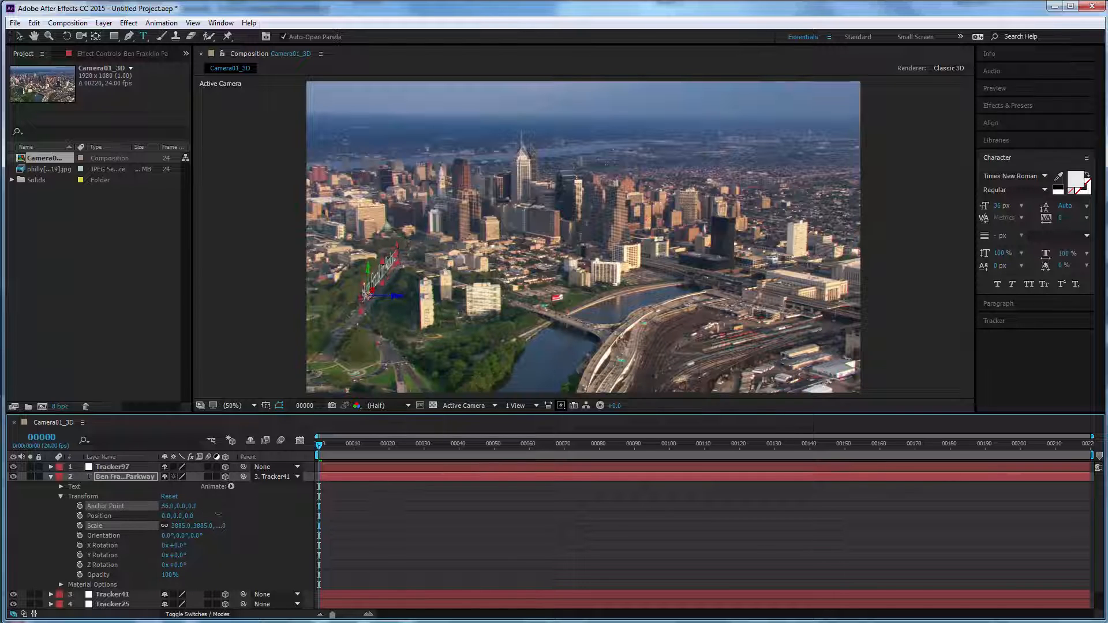
Shift the Ben Franklin Parkway text's anchor point so it sits centered above the road.
left_click(179, 506)
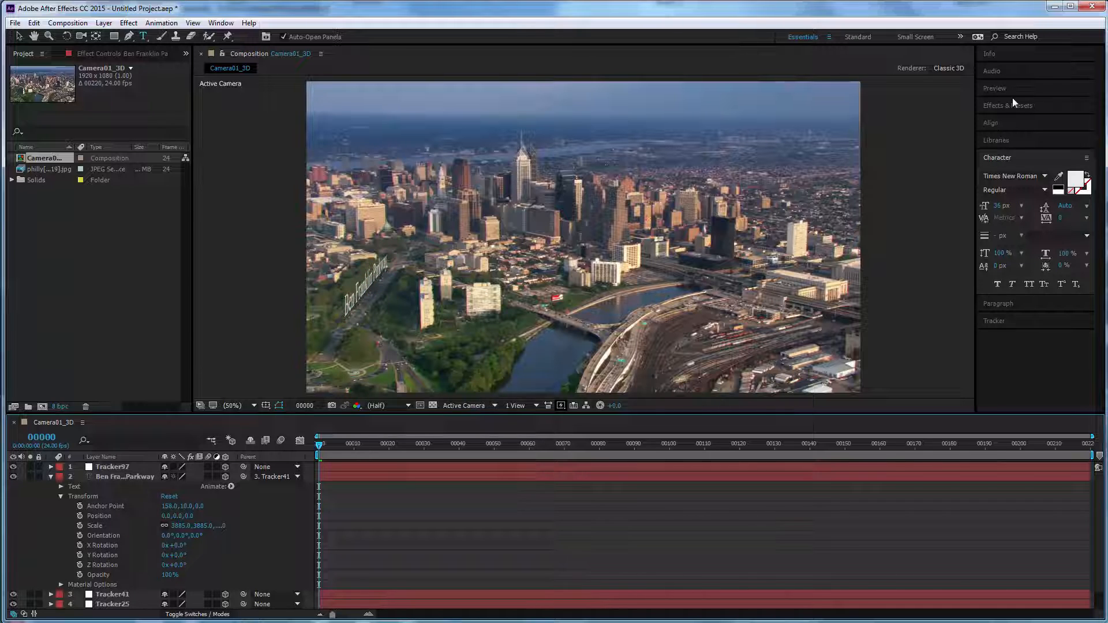
Preview the composition to confirm the parkway text stays locked above the road, then stop playback.
left_click(994, 87)
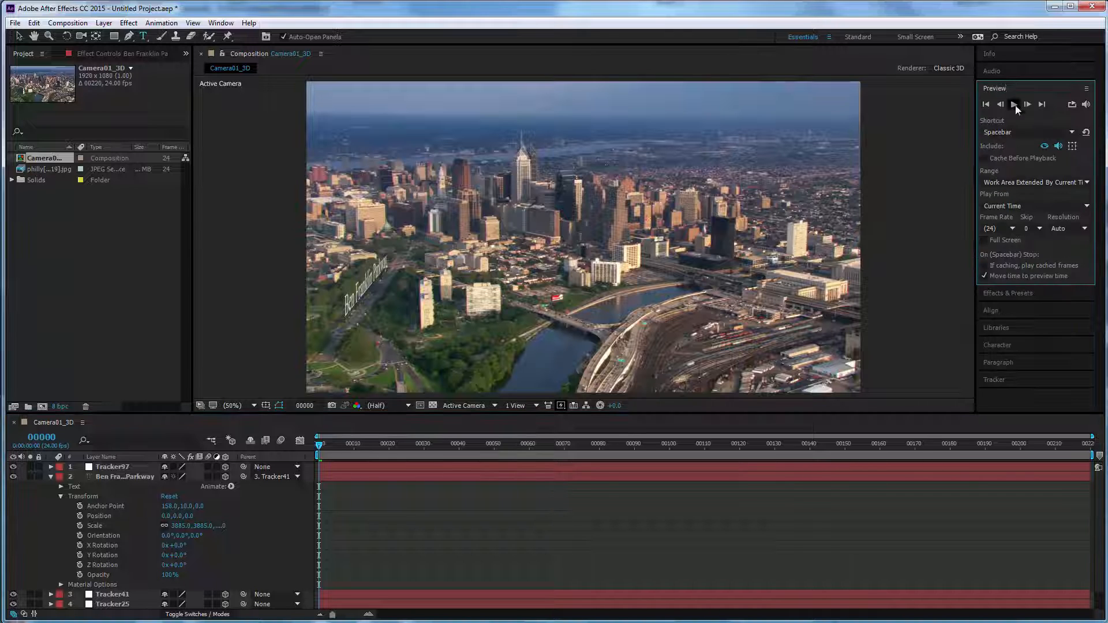
left_click(1013, 103)
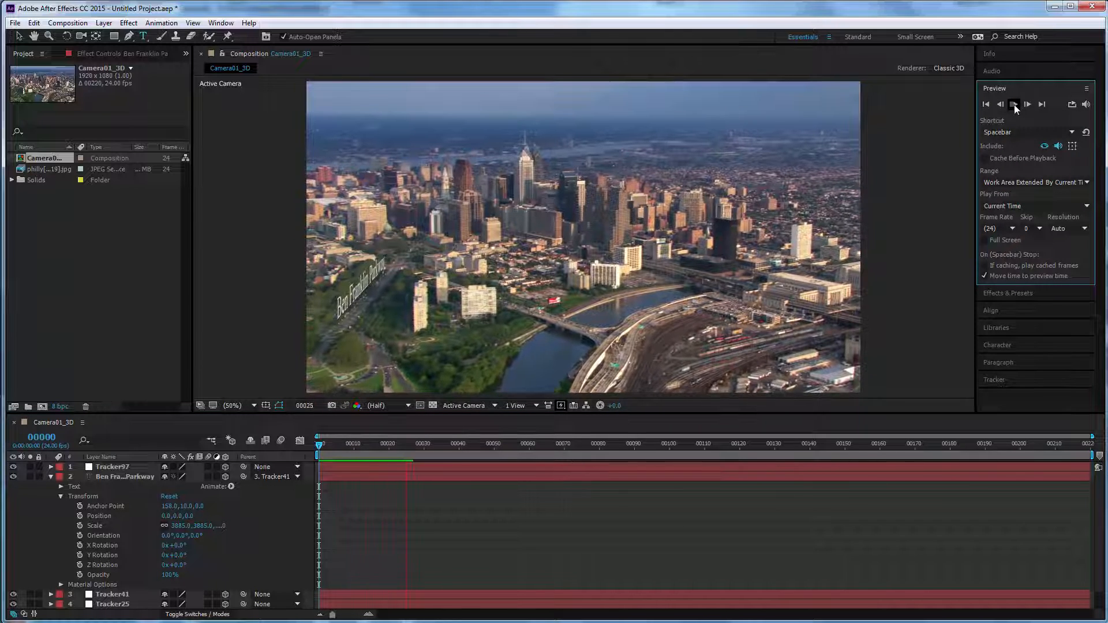
left_click(1013, 104)
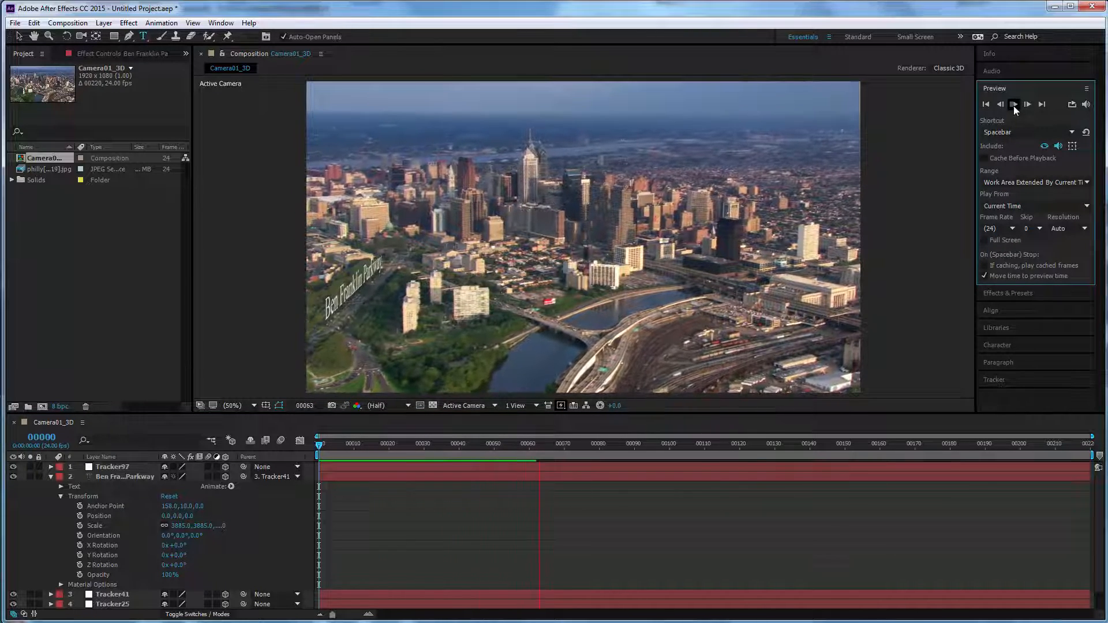
left_click(1013, 103)
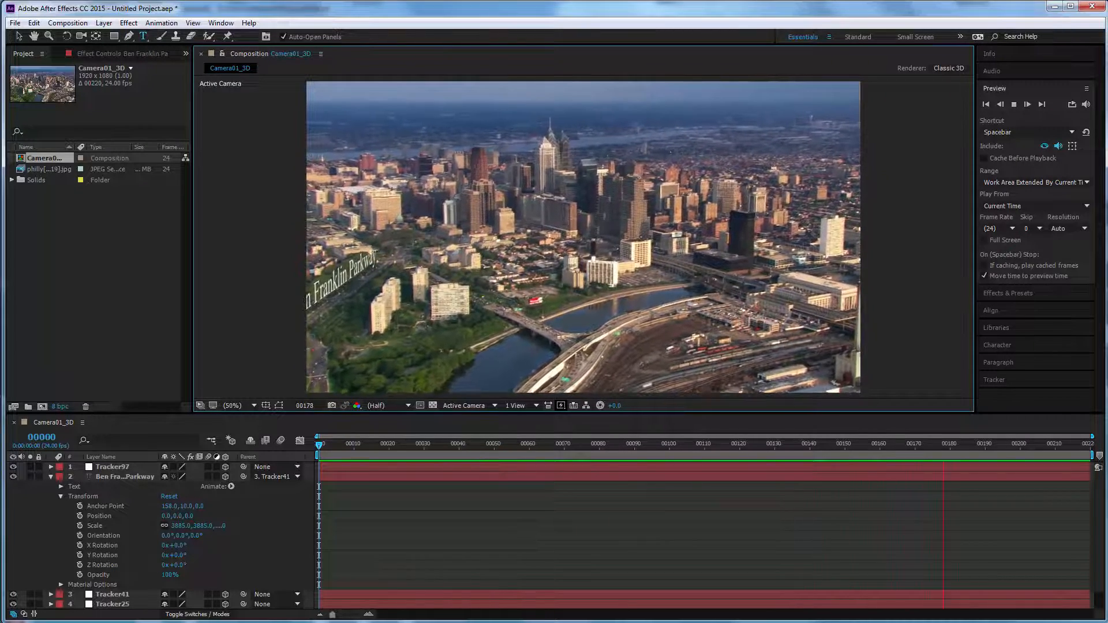
left_click(1015, 104)
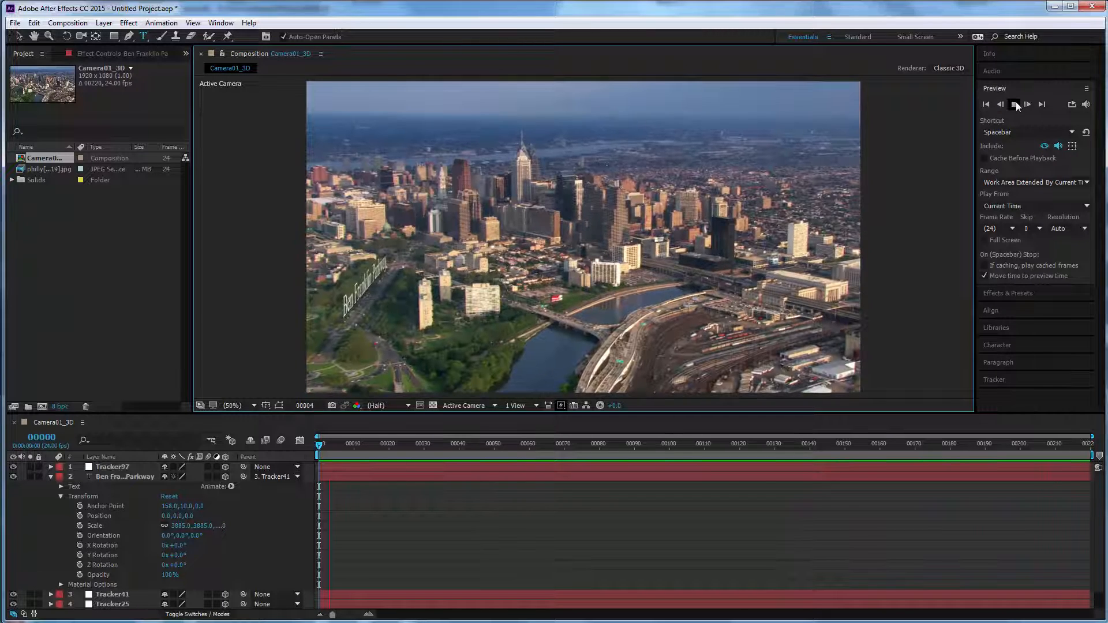
left_click(1014, 104)
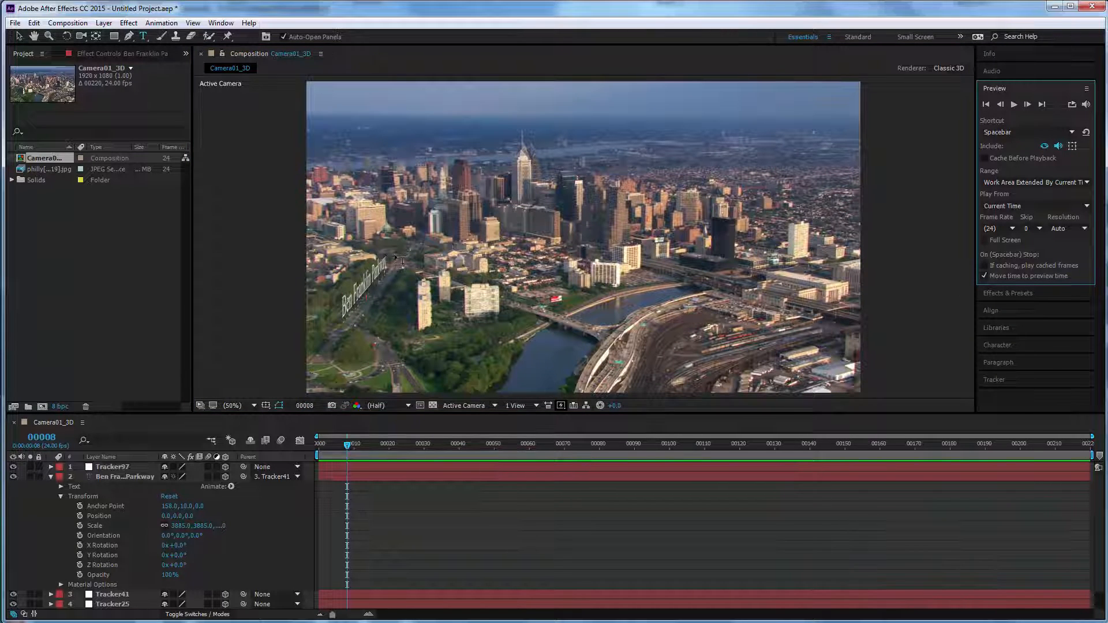